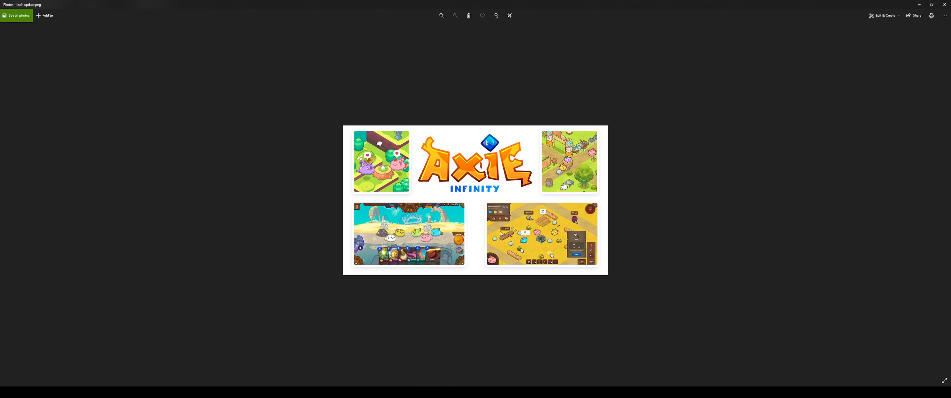
# Magnify the top-left breeding screenshot until the two Axies and egg are clearly visible
pyautogui.click(441, 15)
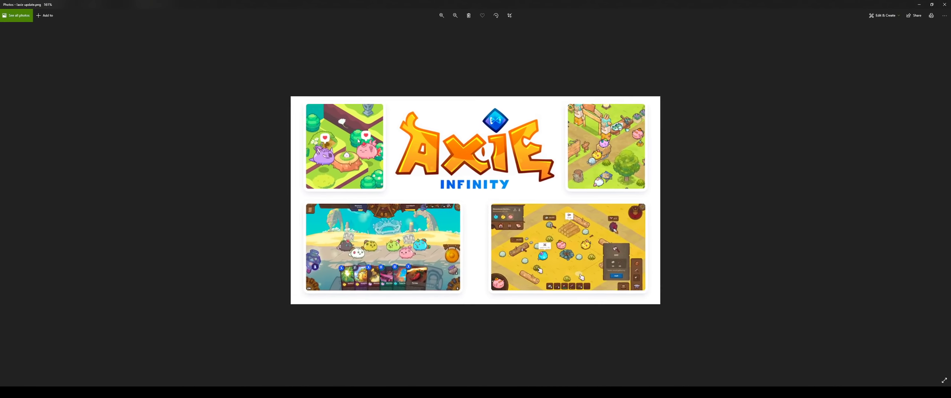
pyautogui.click(441, 15)
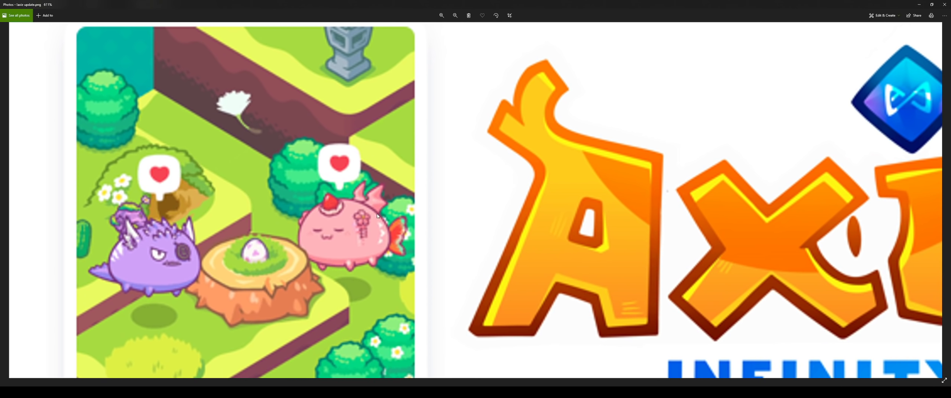
pyautogui.moveTo(372, 202)
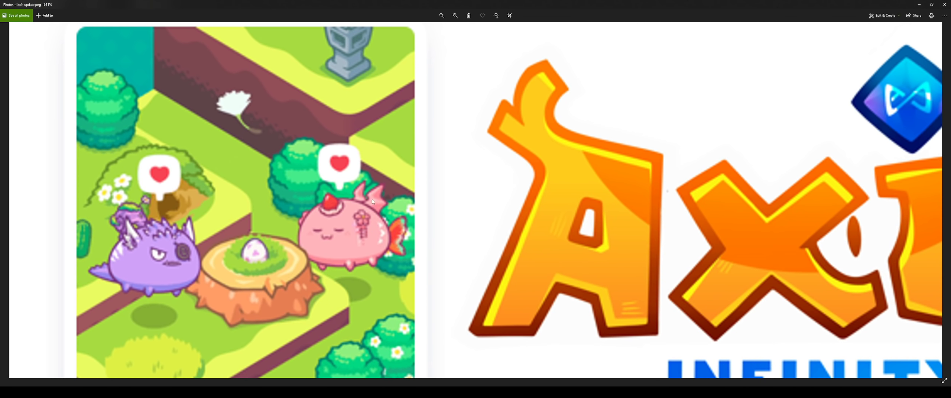
pyautogui.moveTo(382, 190)
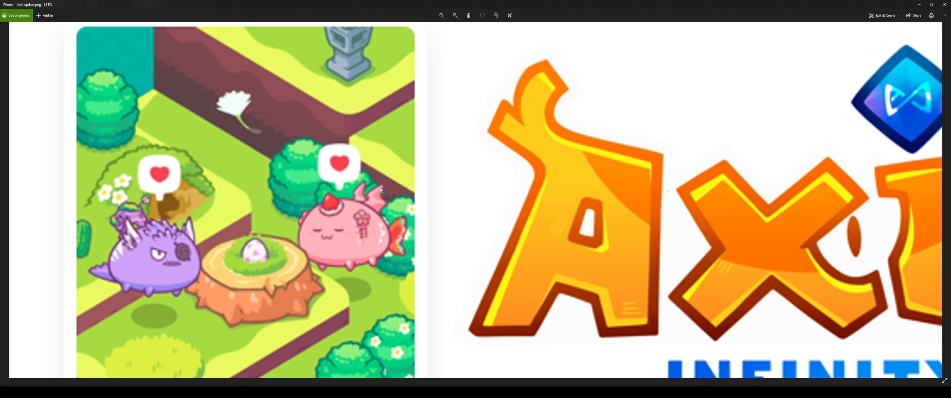
pyautogui.moveTo(155, 211)
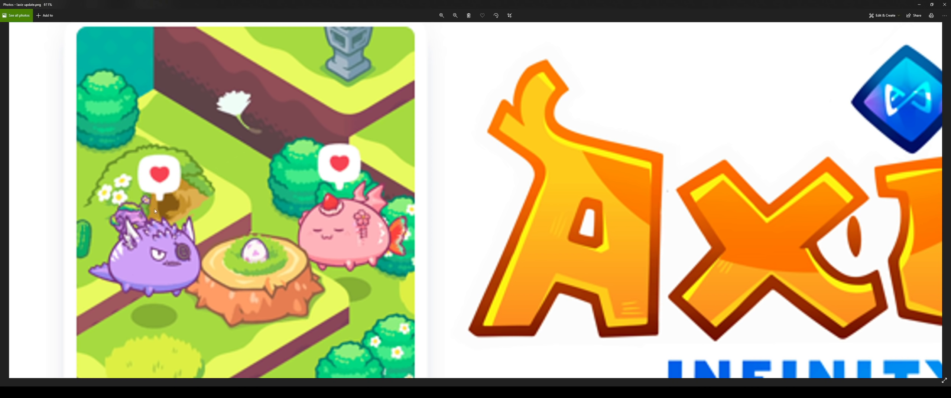
pyautogui.moveTo(404, 217)
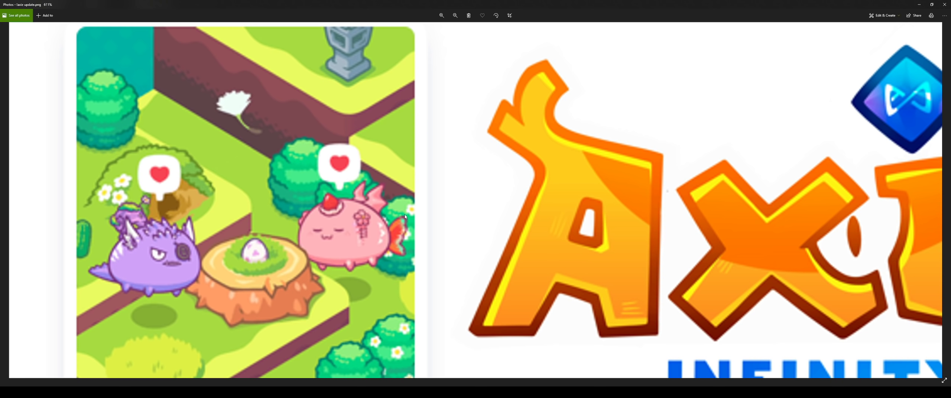
pyautogui.click(455, 15)
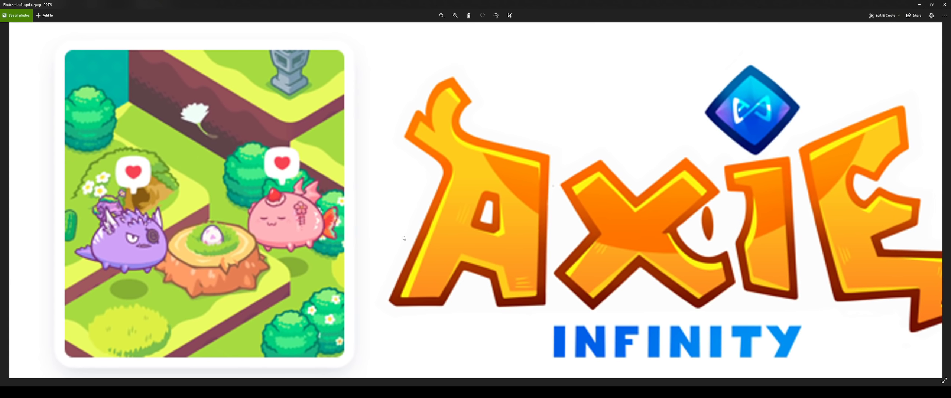
pyautogui.click(441, 14)
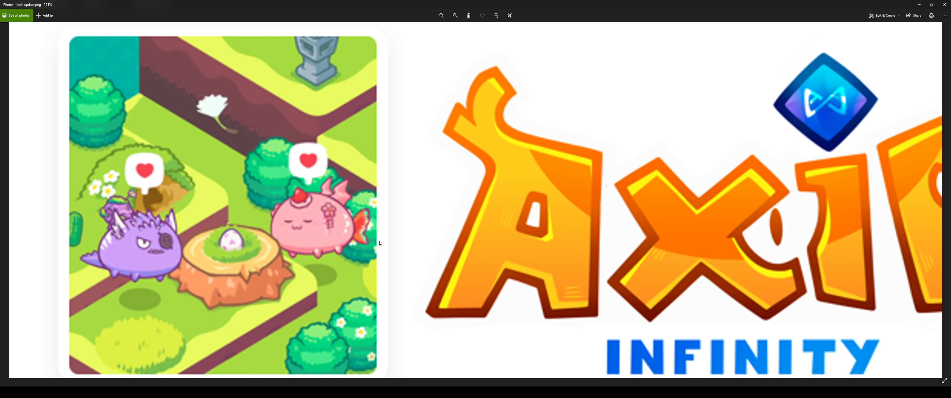
pyautogui.moveTo(377, 273)
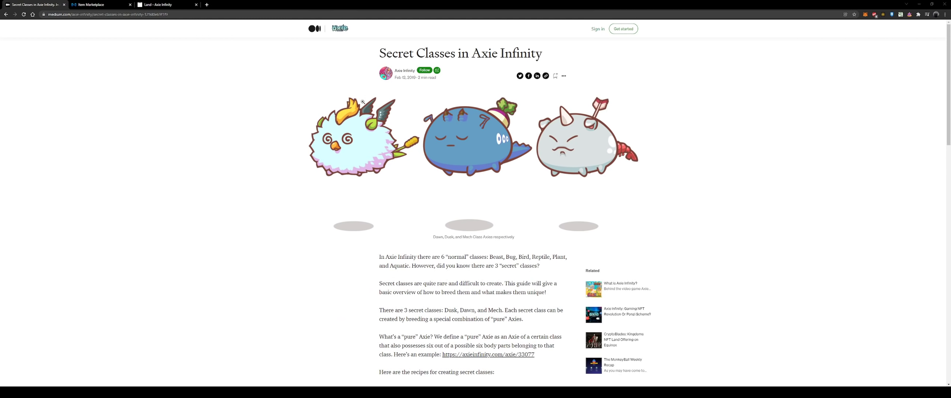
# Scroll to the secret-class recipes and highlight the Dusk and Mech breeding lines
pyautogui.scroll(-3)
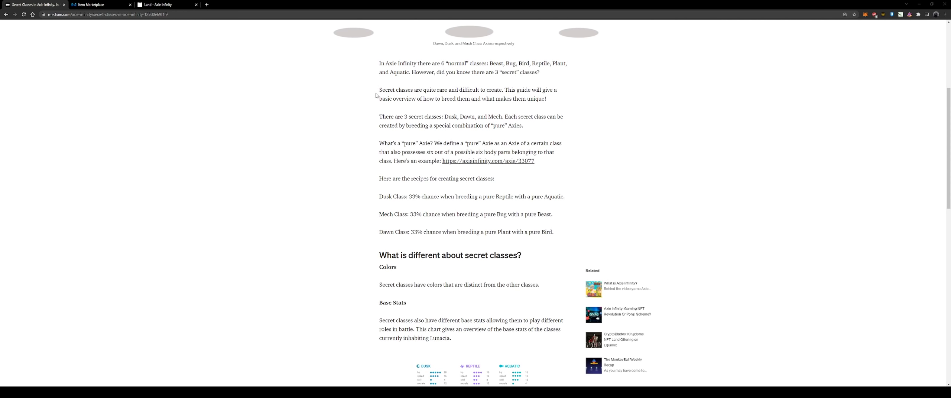
pyautogui.moveTo(378, 196); pyautogui.dragTo(465, 214)
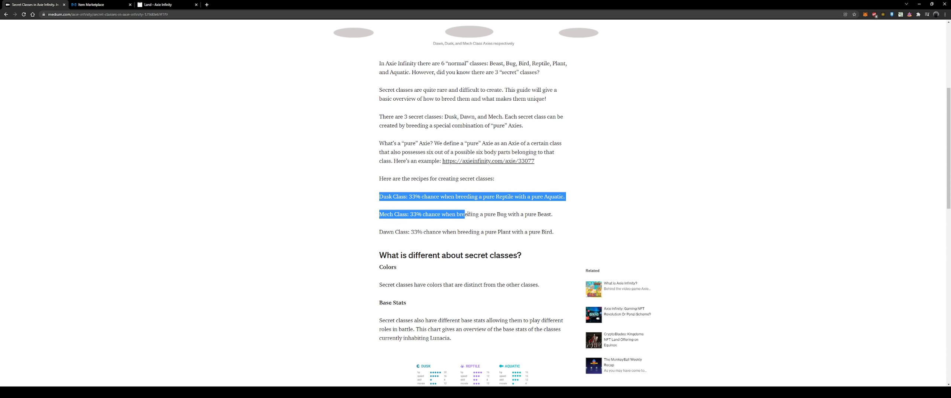
pyautogui.click(547, 218)
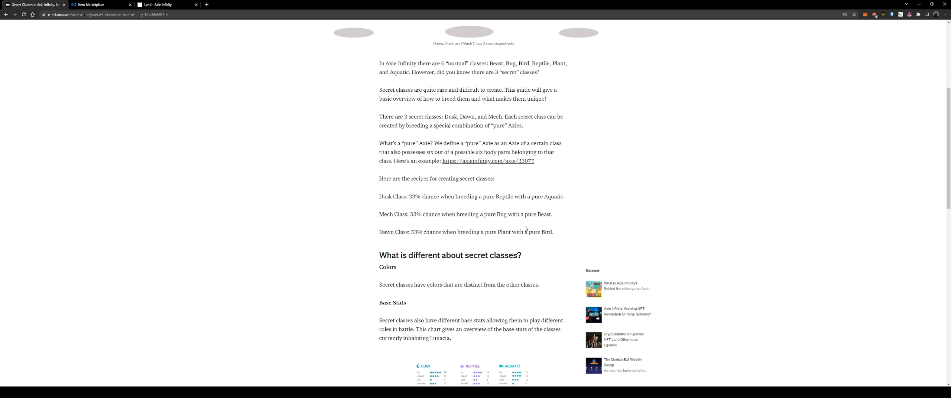
pyautogui.moveTo(514, 226)
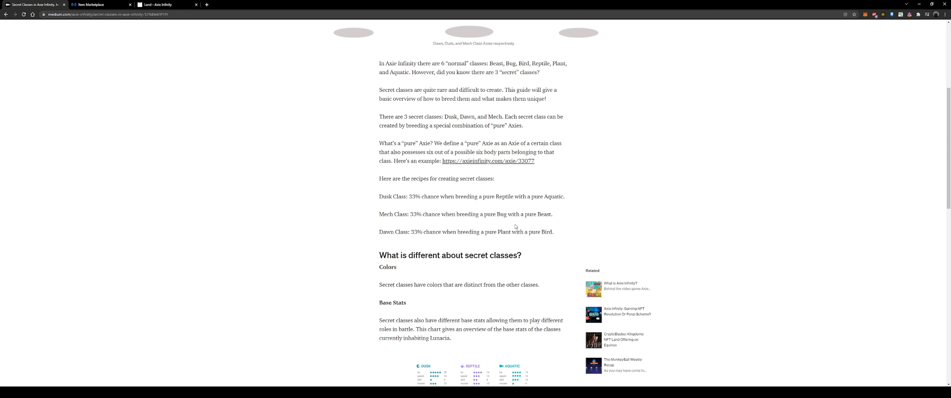
pyautogui.moveTo(216, 384)
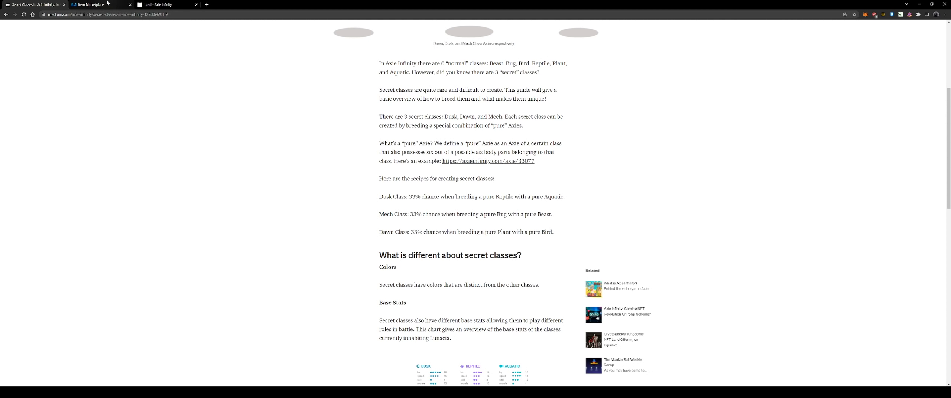
# View the Tanuki #35 marketplace page and highlight its Japanese-body-parts effect text
pyautogui.click(95, 5)
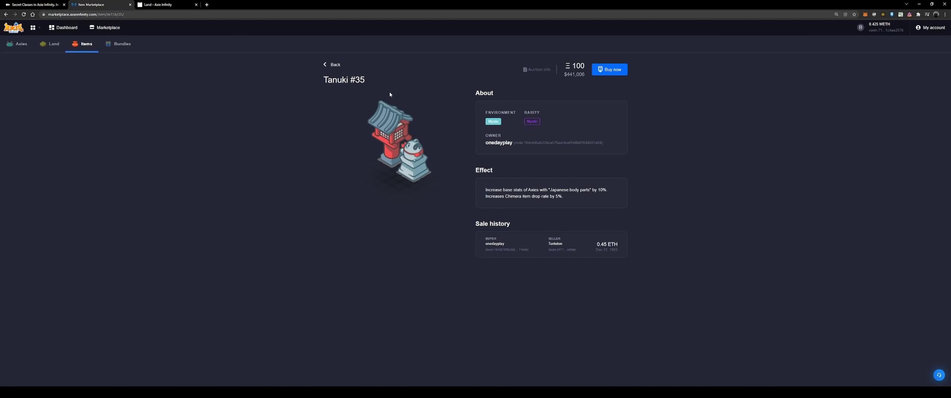
pyautogui.moveTo(395, 105)
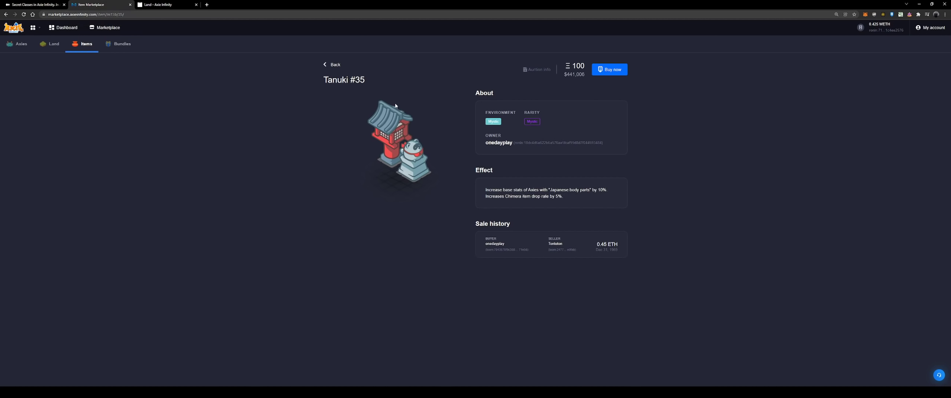
pyautogui.moveTo(450, 143)
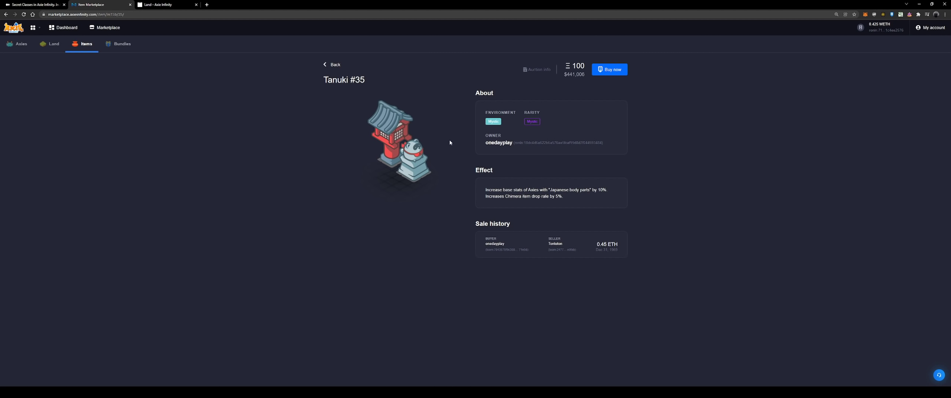
pyautogui.moveTo(457, 148)
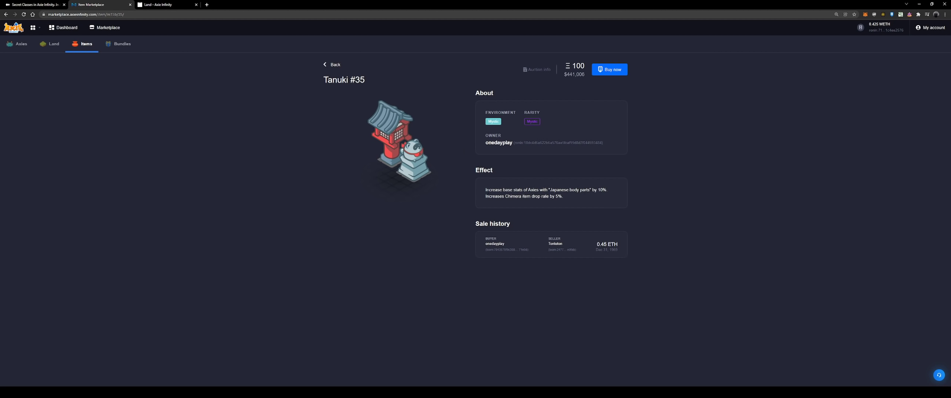
pyautogui.moveTo(486, 190); pyautogui.dragTo(549, 189)
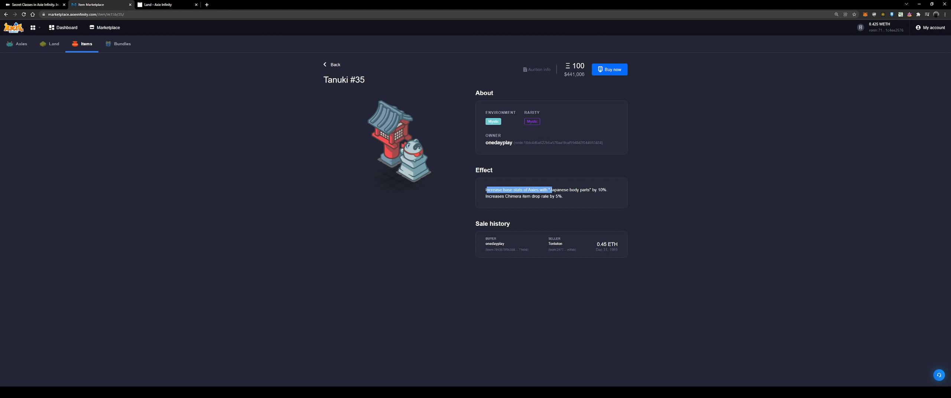
pyautogui.moveTo(486, 189); pyautogui.dragTo(586, 189)
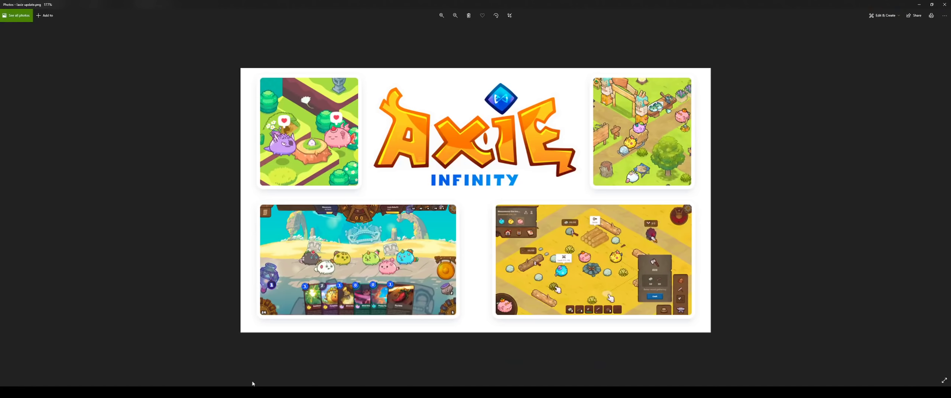
pyautogui.click(441, 15)
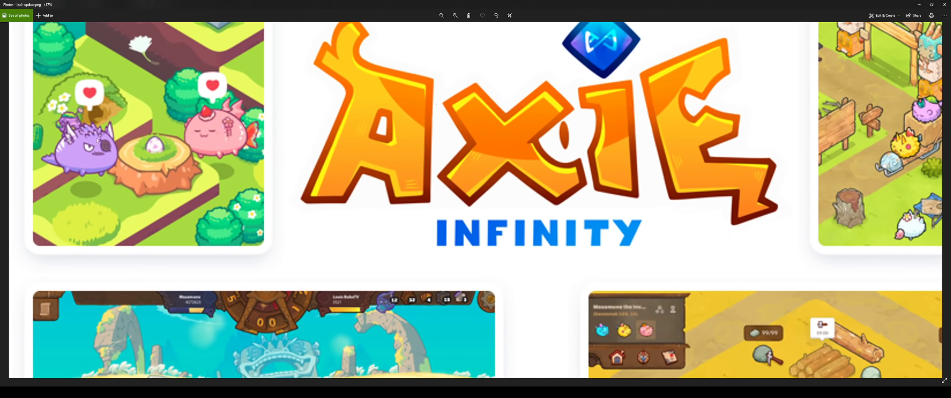
pyautogui.moveTo(251, 144)
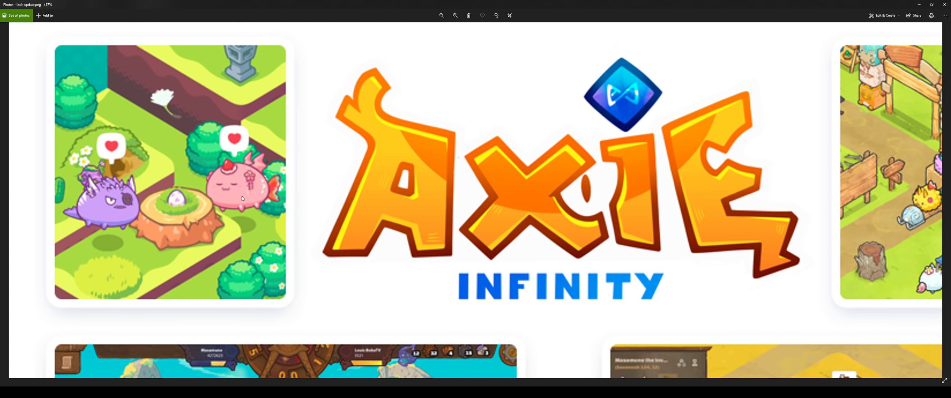
pyautogui.moveTo(212, 182)
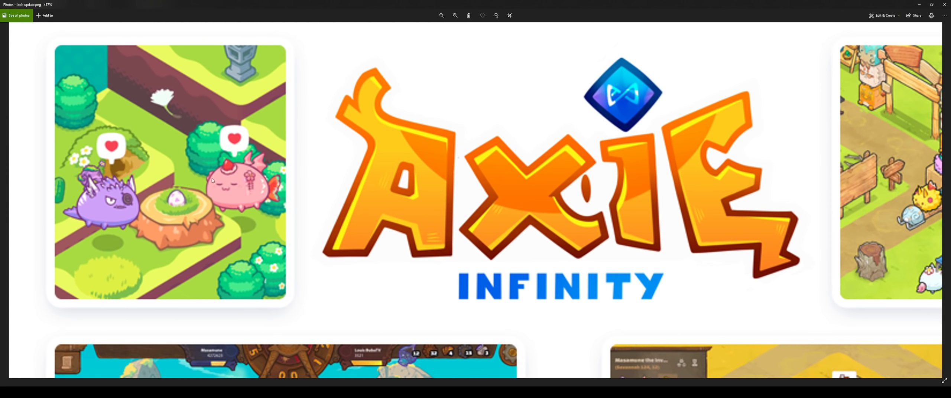
pyautogui.click(455, 16)
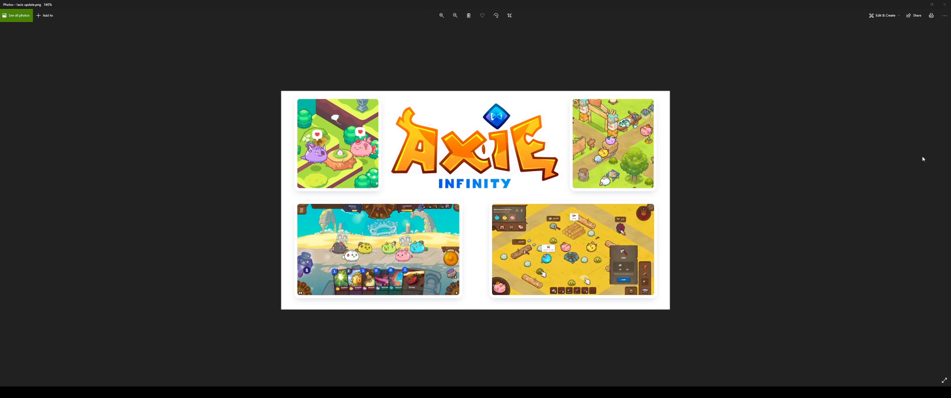
# Bring up the savanna land plot screenshot with Axies, logs and rocks
pyautogui.click(943, 197)
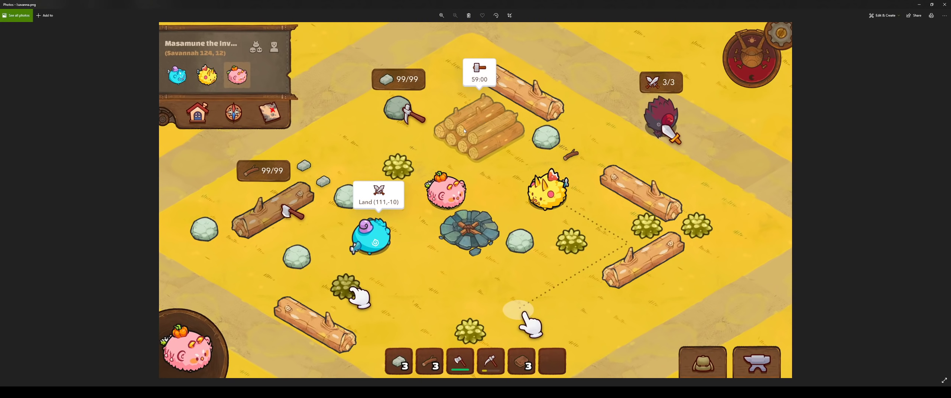
pyautogui.moveTo(547, 226)
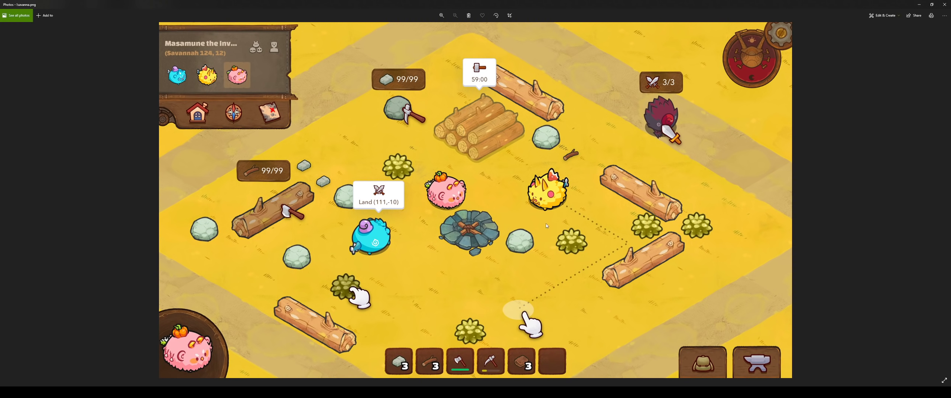
pyautogui.moveTo(548, 223)
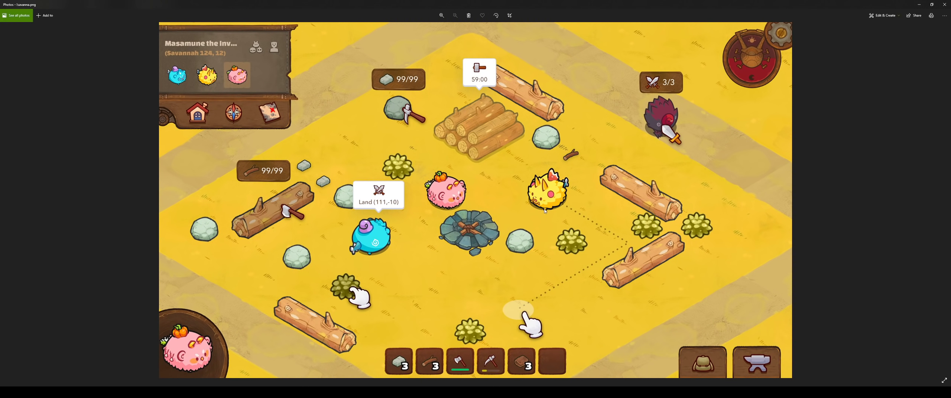
pyautogui.moveTo(410, 361)
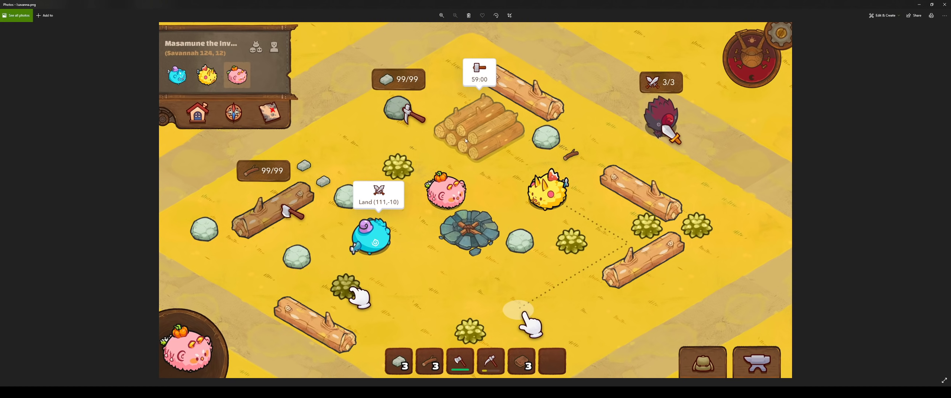
pyautogui.moveTo(476, 137)
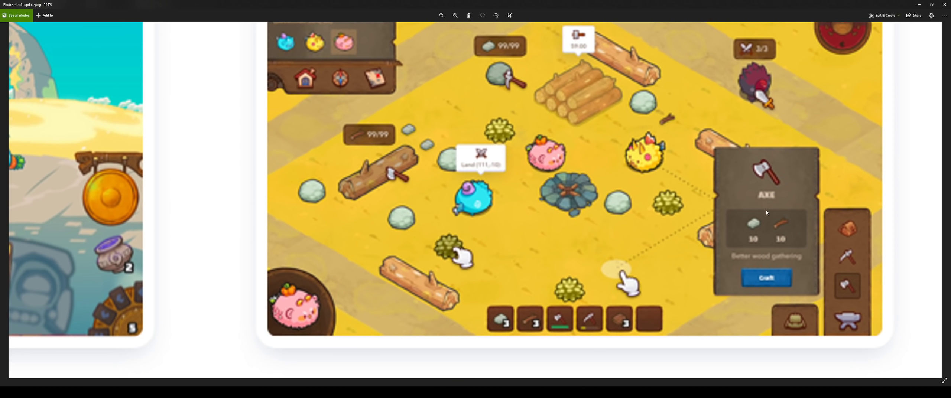
# Take a closer look at the Axe crafting panel, then fit the whole collage in the window
pyautogui.click(441, 15)
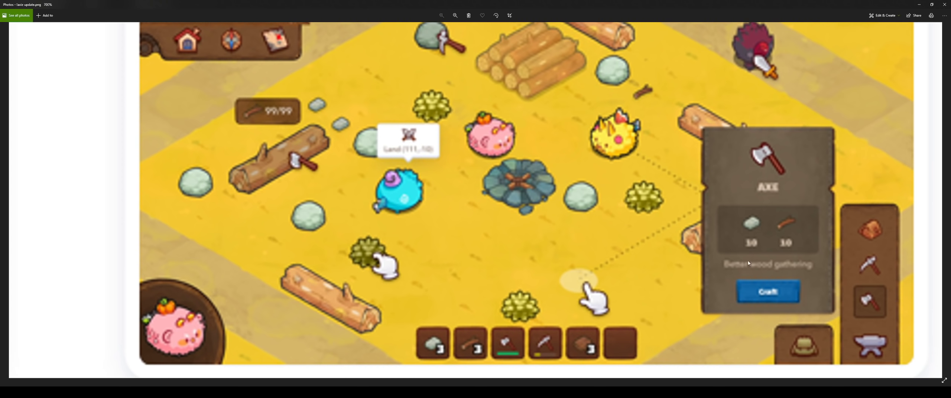
pyautogui.moveTo(806, 277)
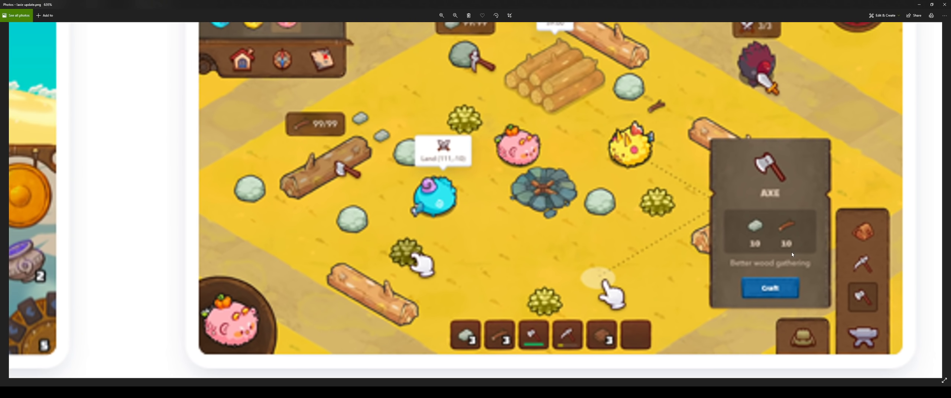
pyautogui.moveTo(776, 249)
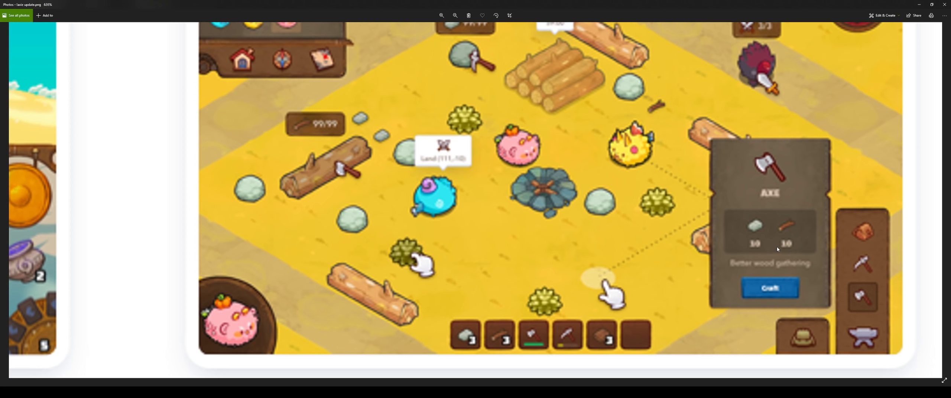
pyautogui.moveTo(749, 232)
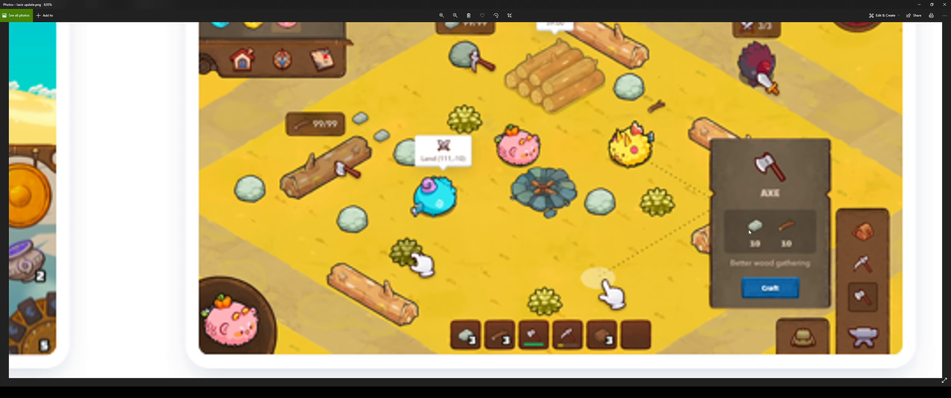
pyautogui.moveTo(754, 218)
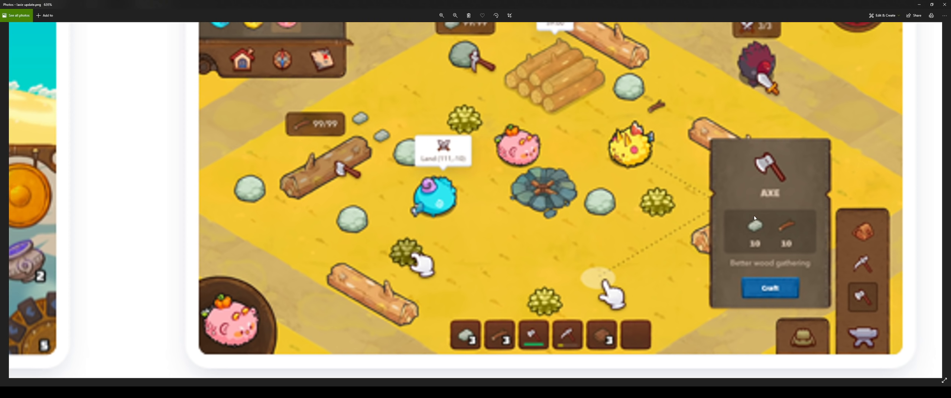
pyautogui.moveTo(798, 266)
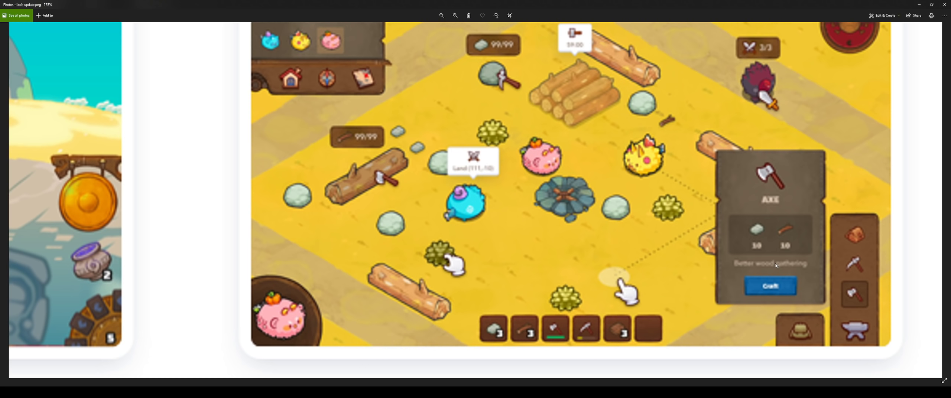
pyautogui.moveTo(772, 262)
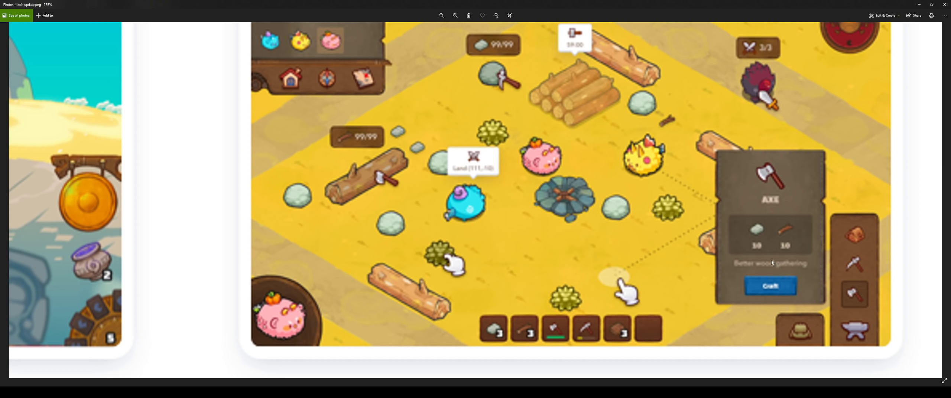
pyautogui.click(455, 15)
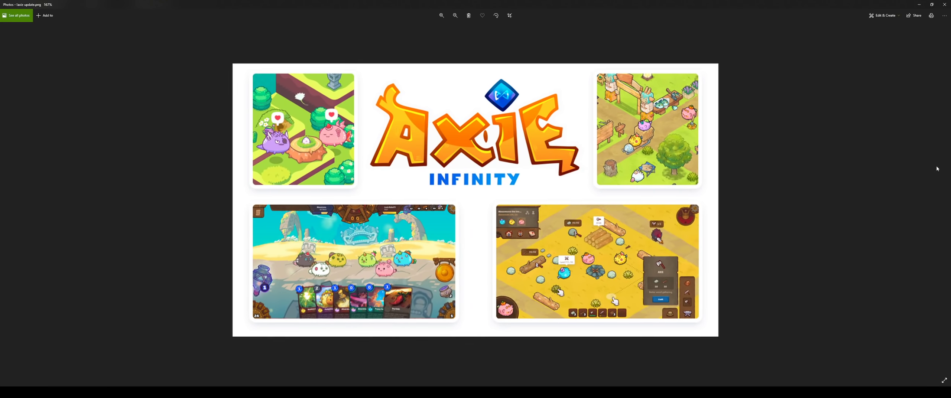
# Advance to savanna.png, the land scene with logs, rocks and a campfire
pyautogui.click(454, 15)
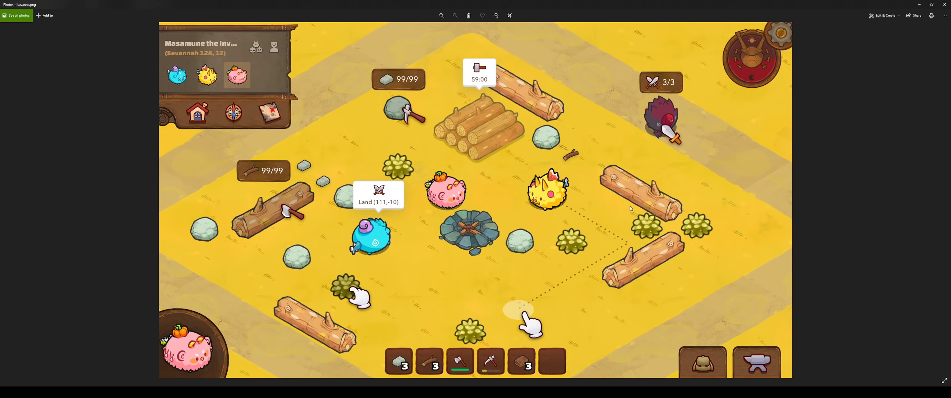
pyautogui.moveTo(384, 132)
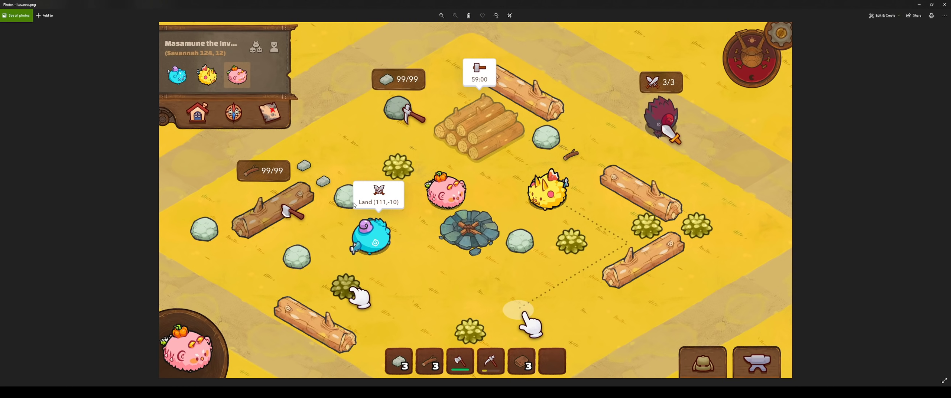
pyautogui.moveTo(180, 58)
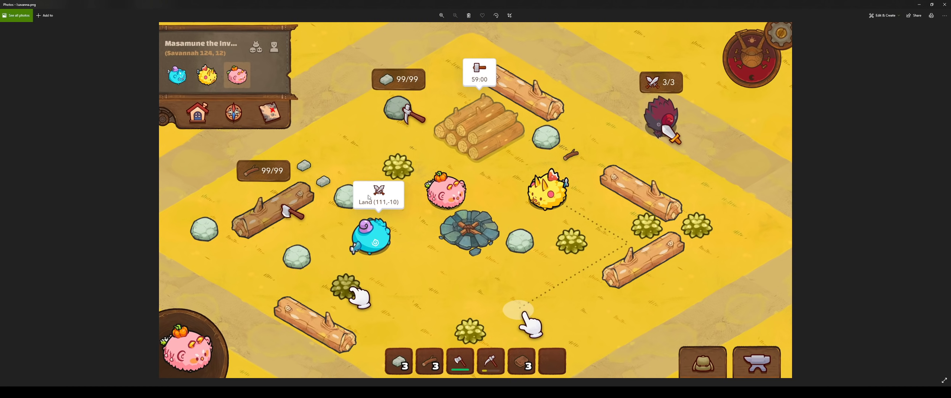
pyautogui.moveTo(361, 191)
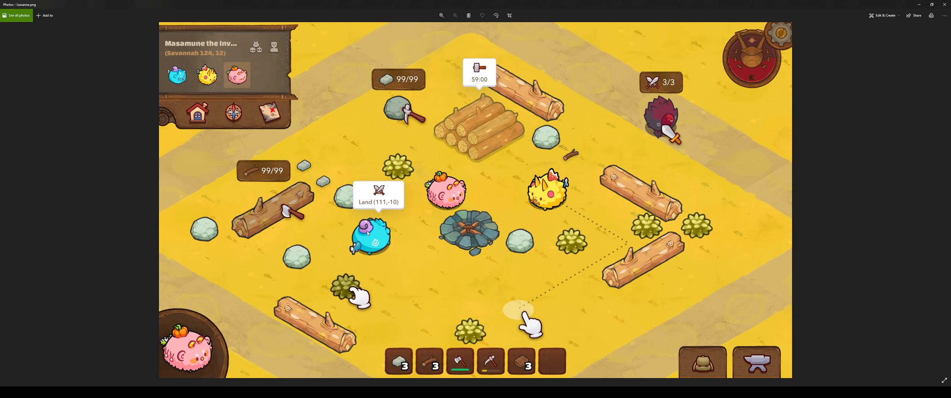
pyautogui.moveTo(580, 136)
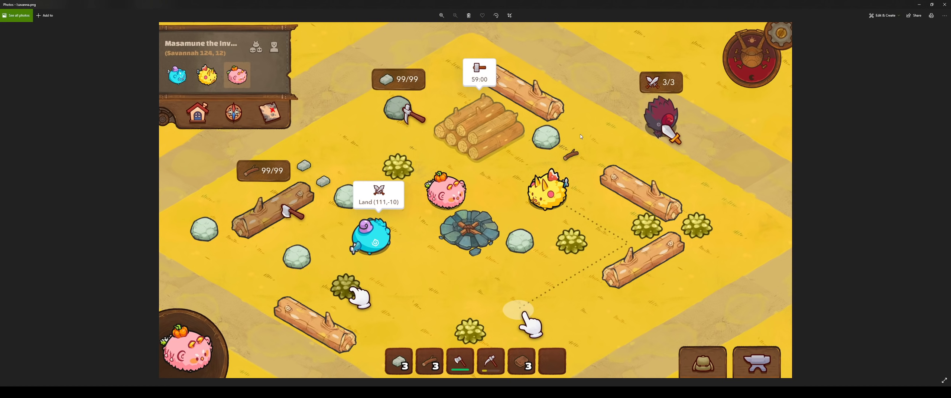
pyautogui.moveTo(682, 132)
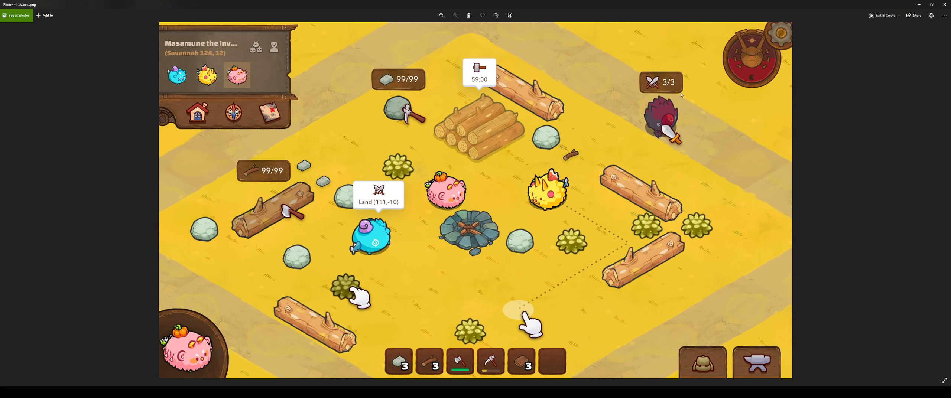
pyautogui.moveTo(679, 91)
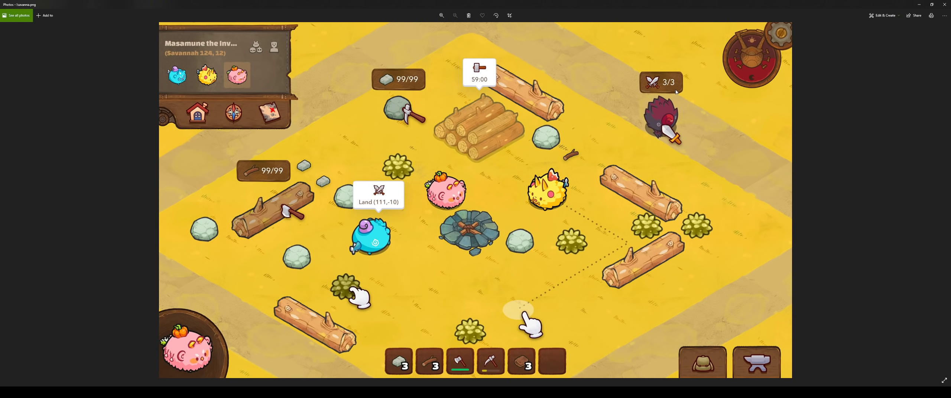
pyautogui.moveTo(737, 74)
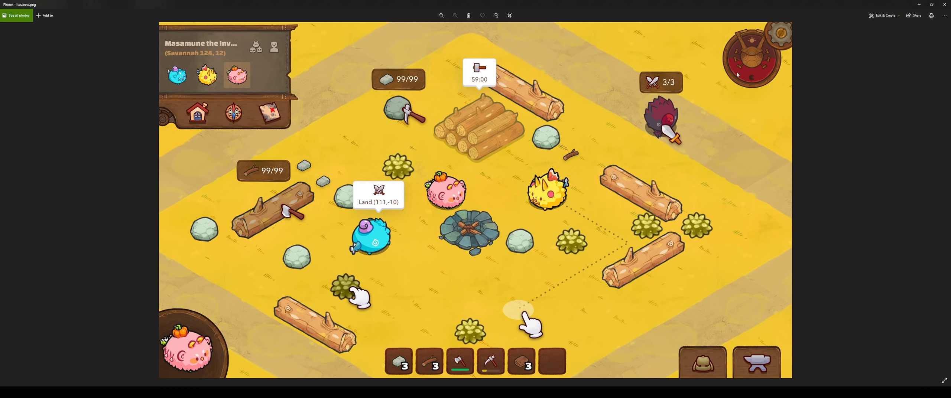
pyautogui.moveTo(741, 76)
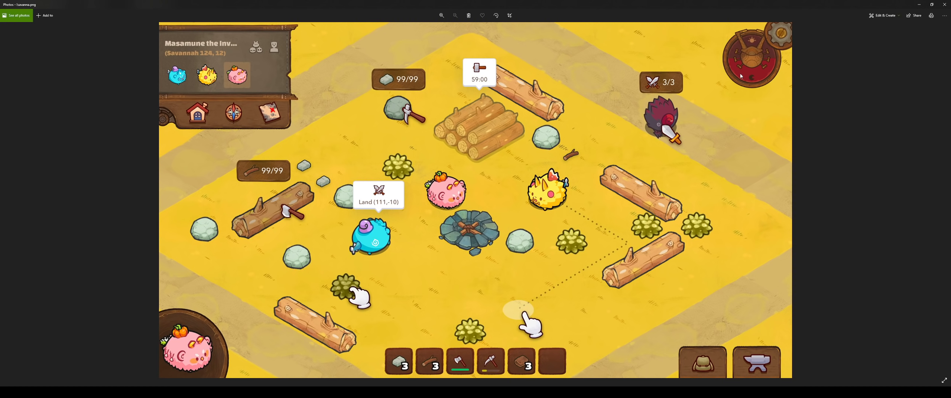
pyautogui.moveTo(742, 42)
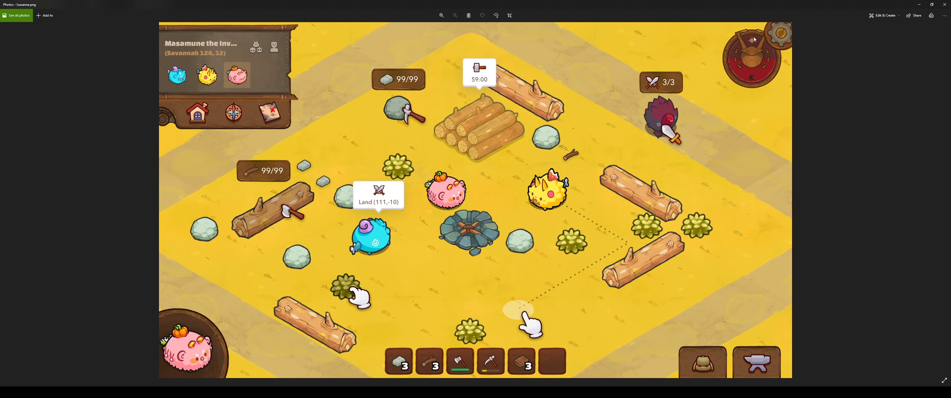
pyautogui.moveTo(767, 66)
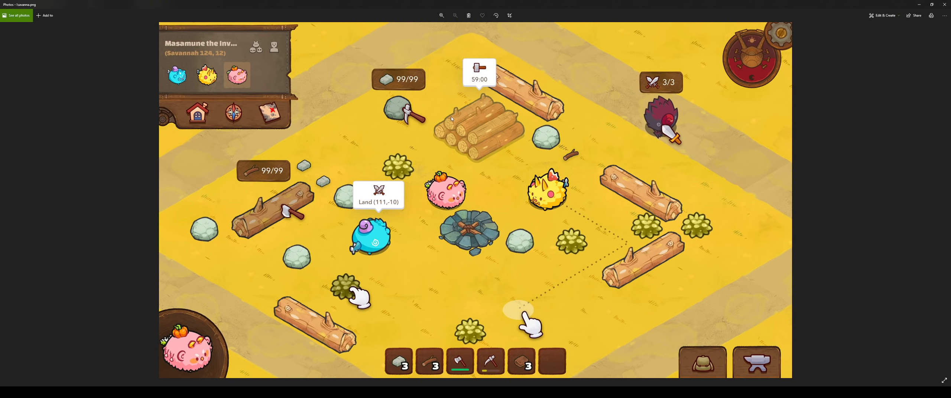
pyautogui.moveTo(262, 127)
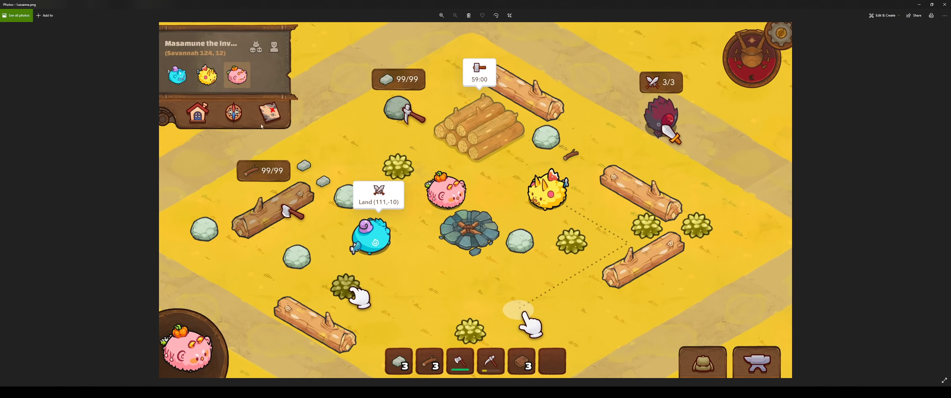
pyautogui.moveTo(212, 97)
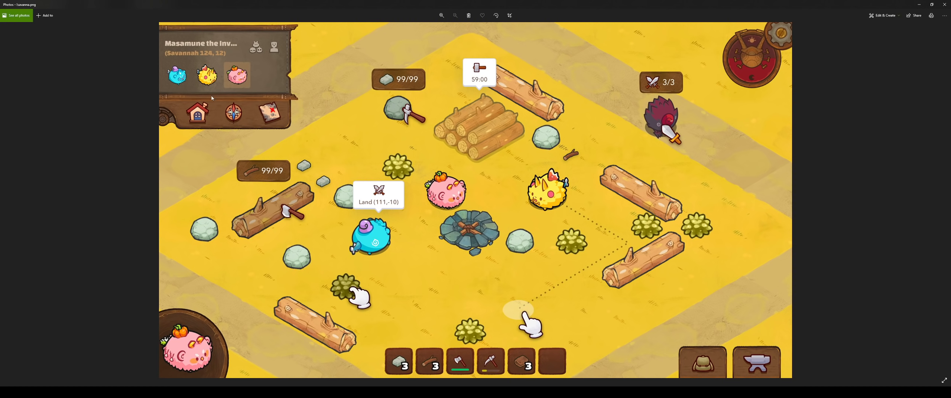
pyautogui.moveTo(183, 138)
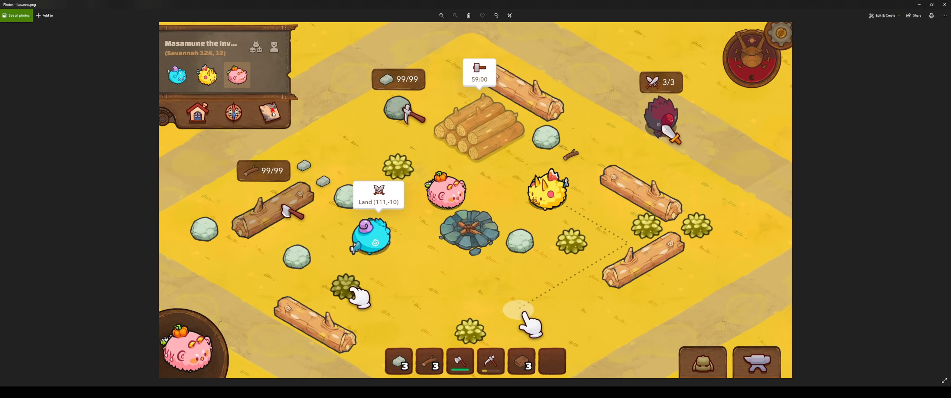
pyautogui.moveTo(243, 127)
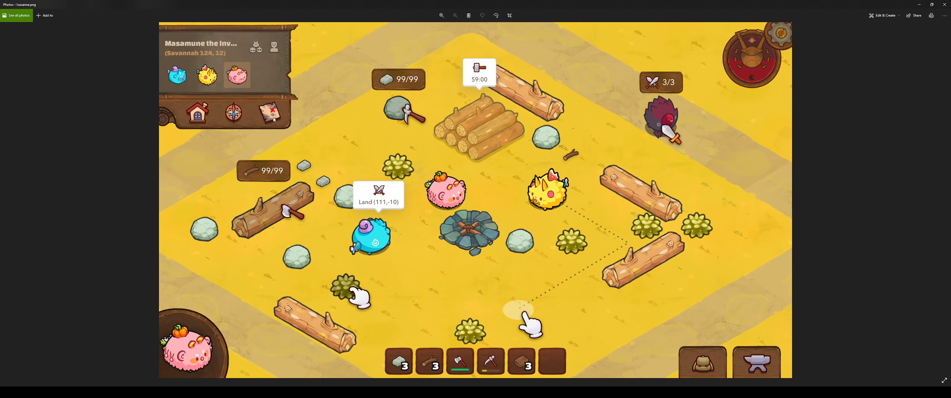
pyautogui.moveTo(173, 373)
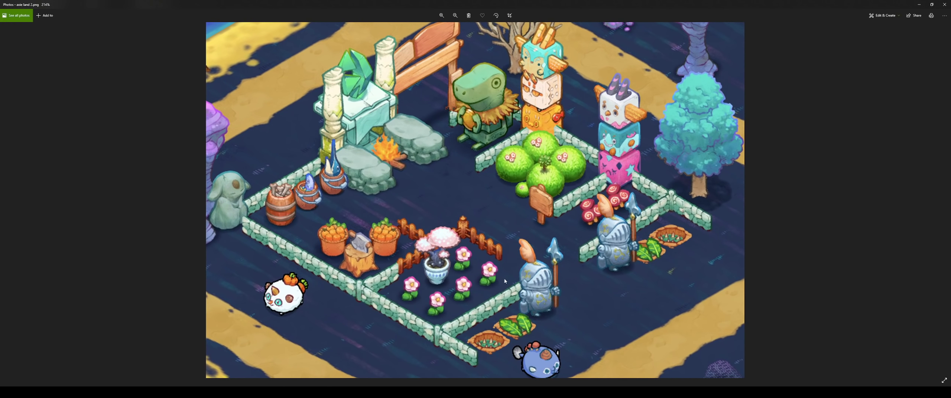
pyautogui.click(441, 15)
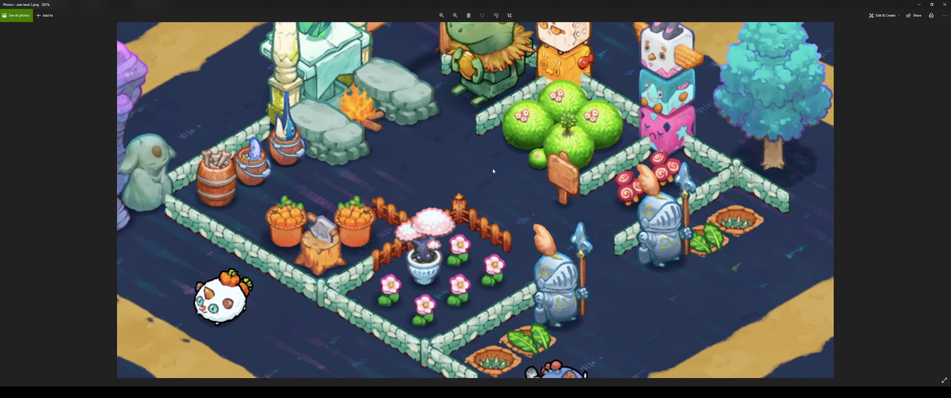
pyautogui.click(455, 14)
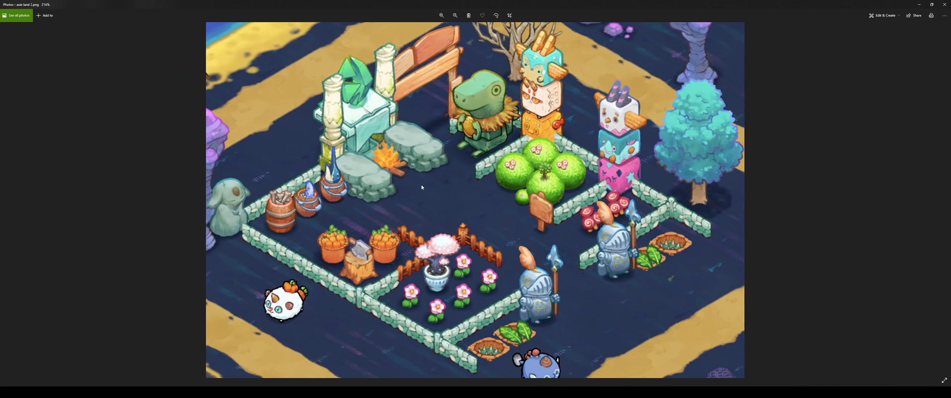
pyautogui.click(441, 15)
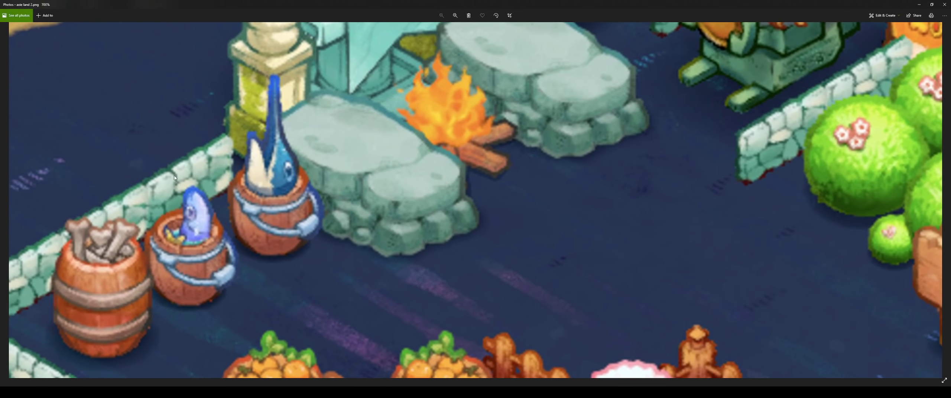
pyautogui.moveTo(290, 218)
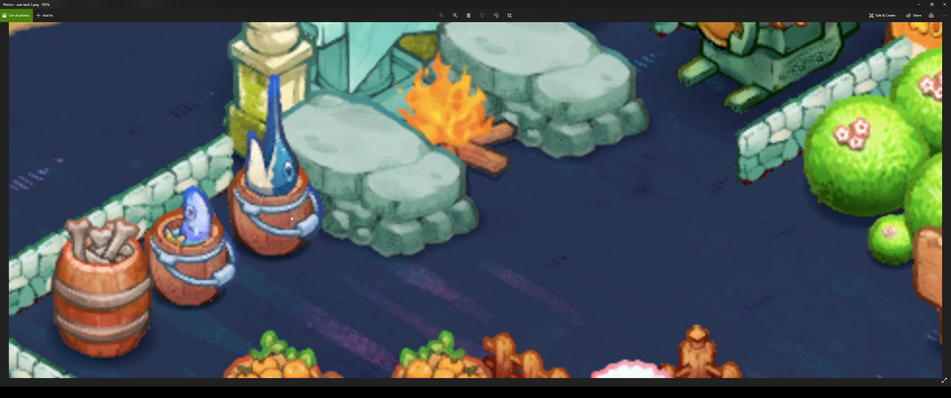
pyautogui.click(455, 15)
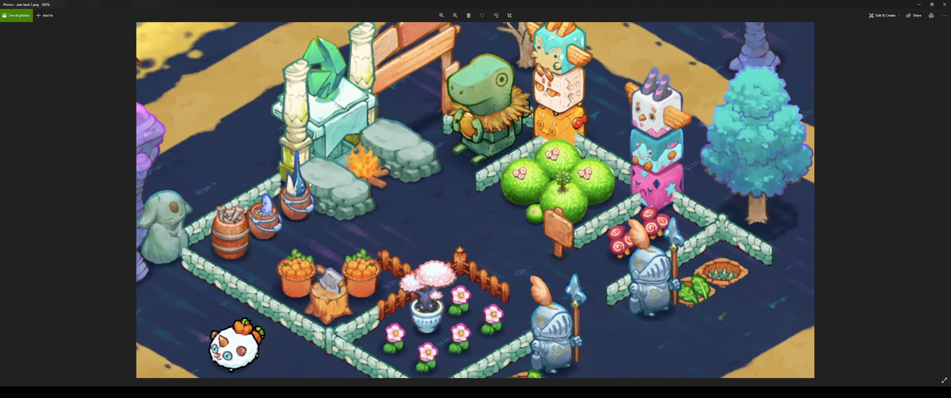
pyautogui.click(454, 15)
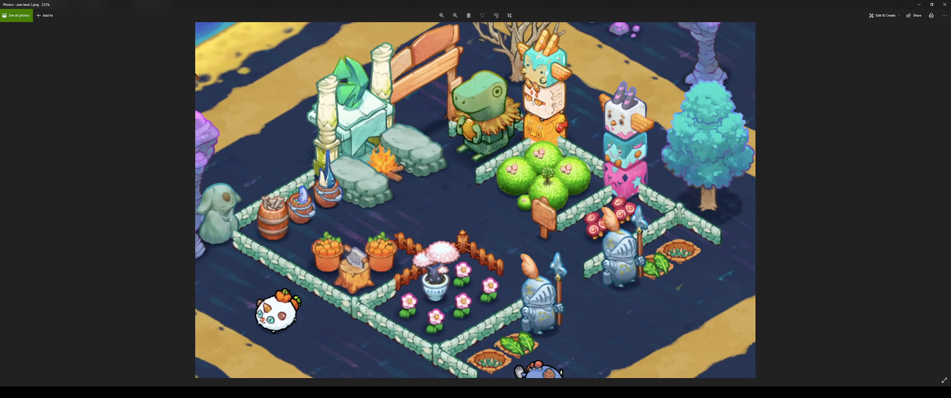
pyautogui.click(454, 15)
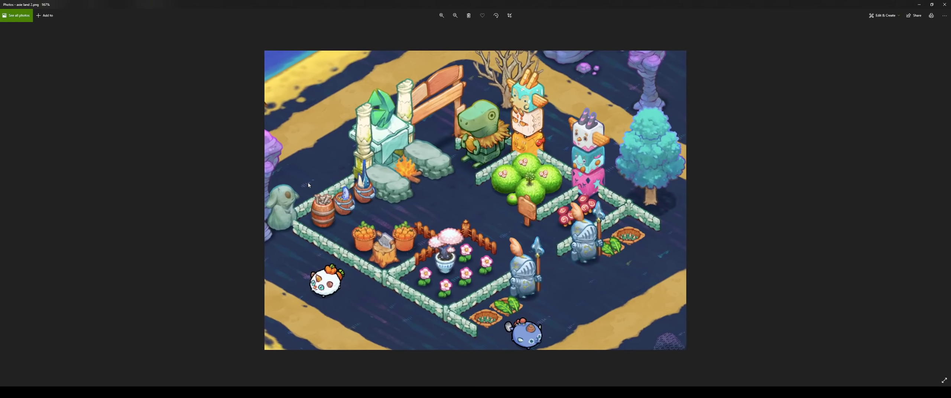
pyautogui.click(441, 15)
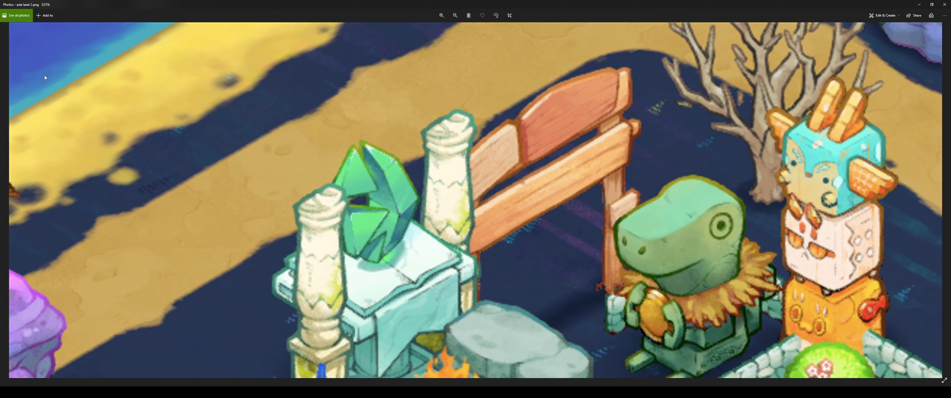
pyautogui.click(454, 15)
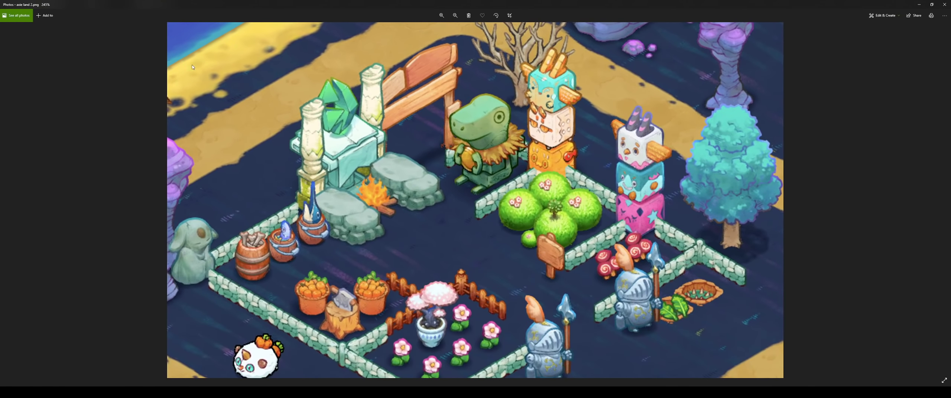
pyautogui.click(455, 15)
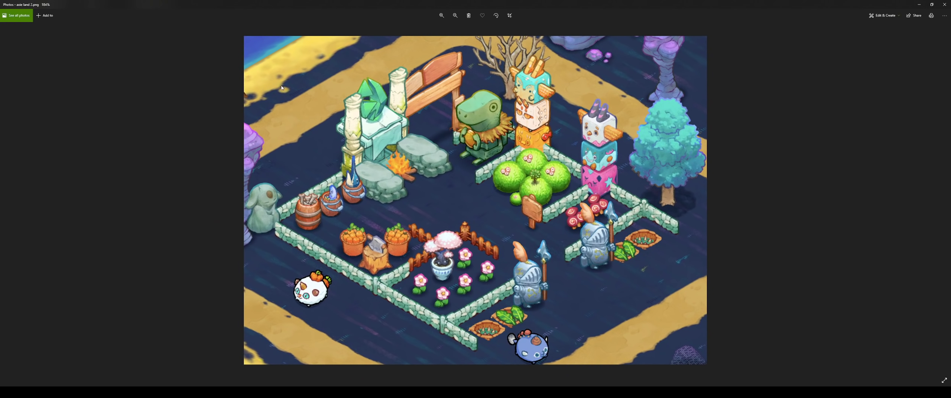
pyautogui.moveTo(836, 107)
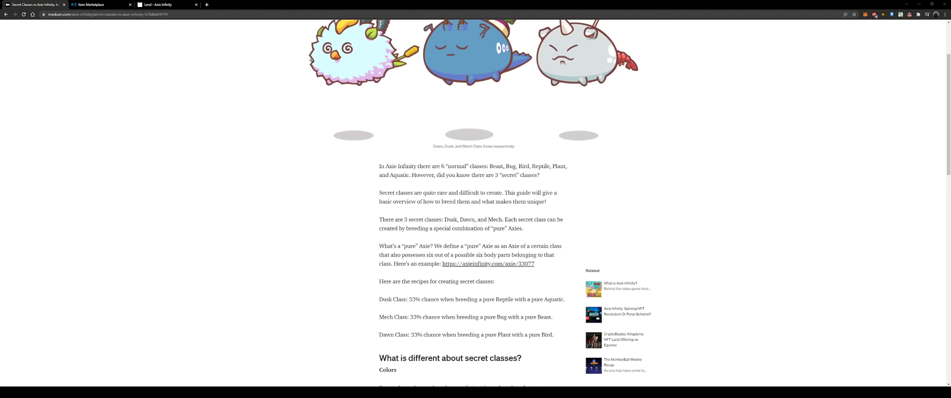
# Switch to the whitepaper's Land page and scroll down to The World land-supply table
pyautogui.click(161, 5)
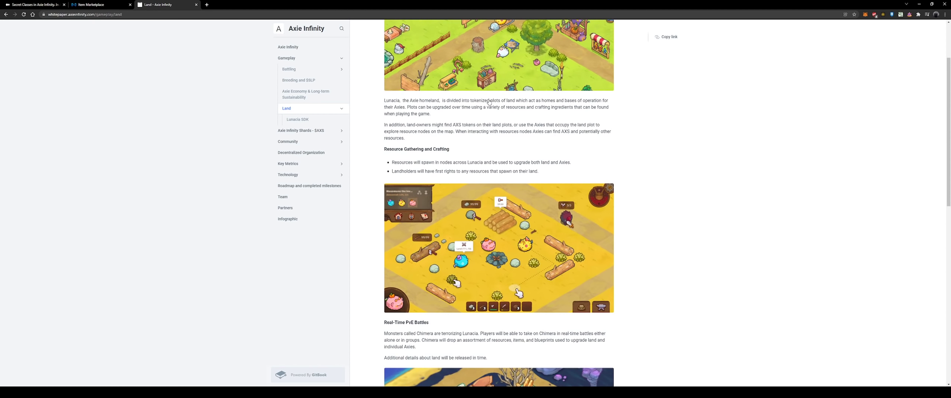
pyautogui.scroll(-3)
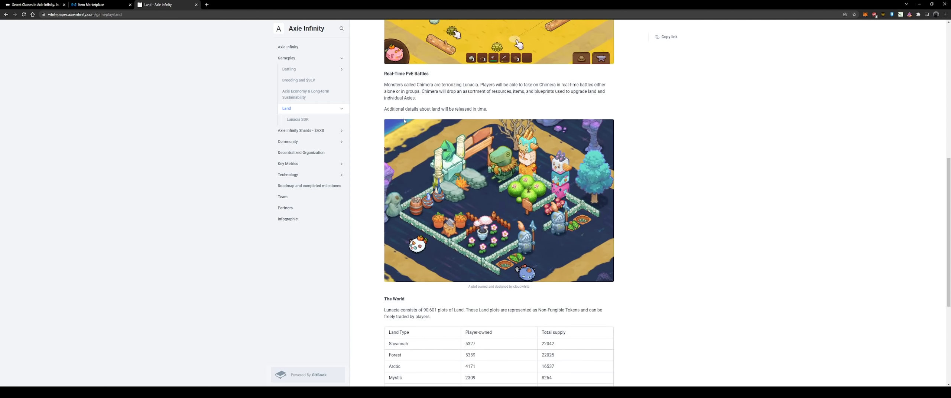
pyautogui.scroll(-3)
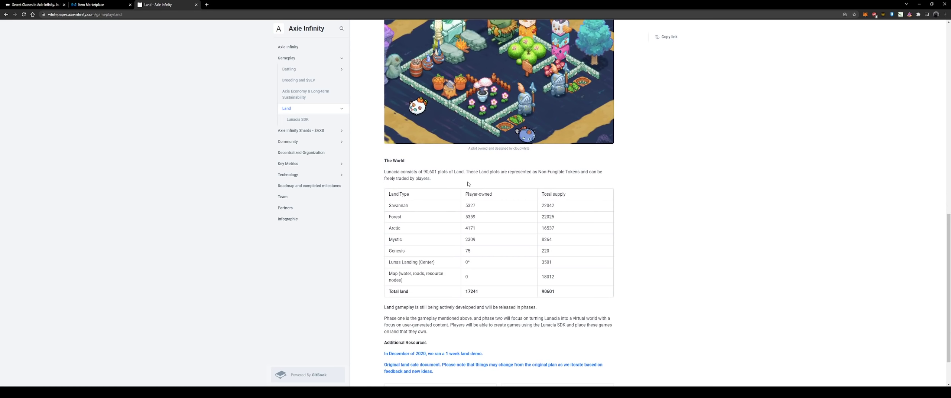
pyautogui.moveTo(468, 179)
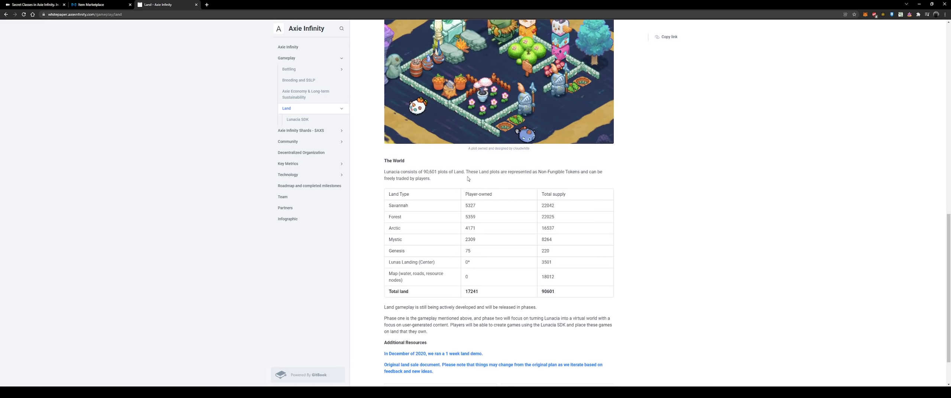
pyautogui.scroll(-3)
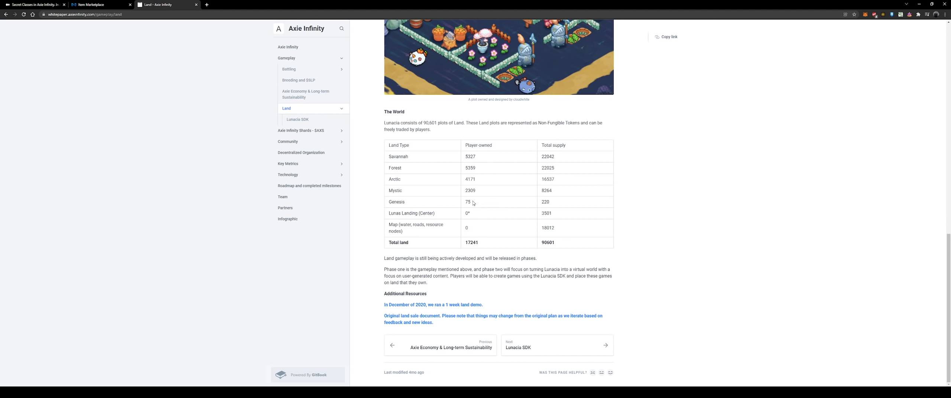
pyautogui.doubleClick(467, 202)
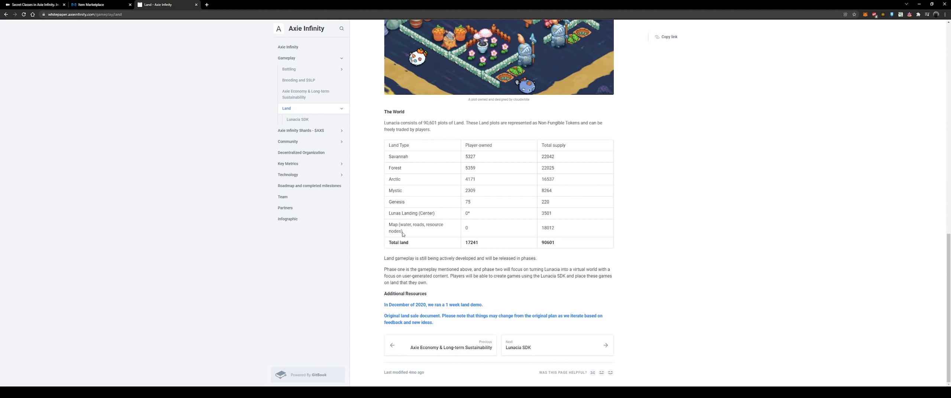
pyautogui.doubleClick(411, 224)
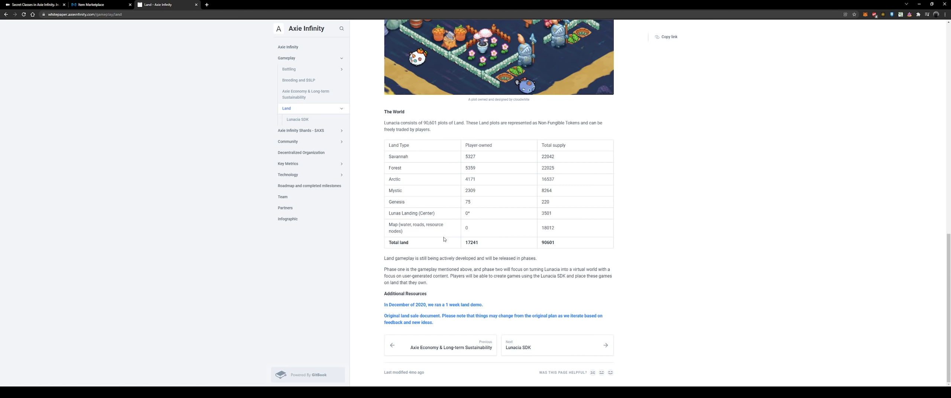
pyautogui.moveTo(379, 256)
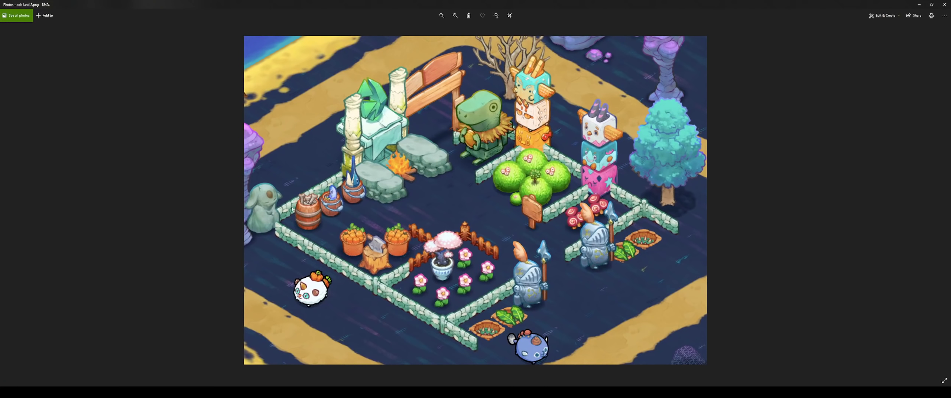
pyautogui.moveTo(267, 39)
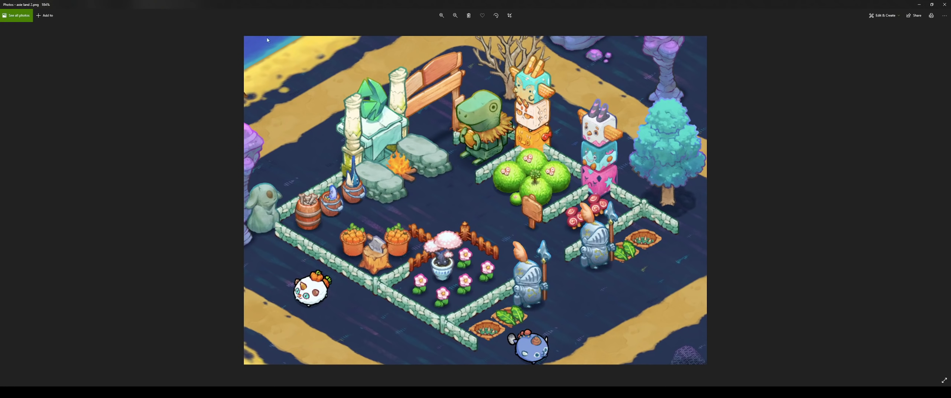
# Zoom around the garden plot's flower bed, knights and vegetable patches, then advance to forest.png
pyautogui.click(441, 15)
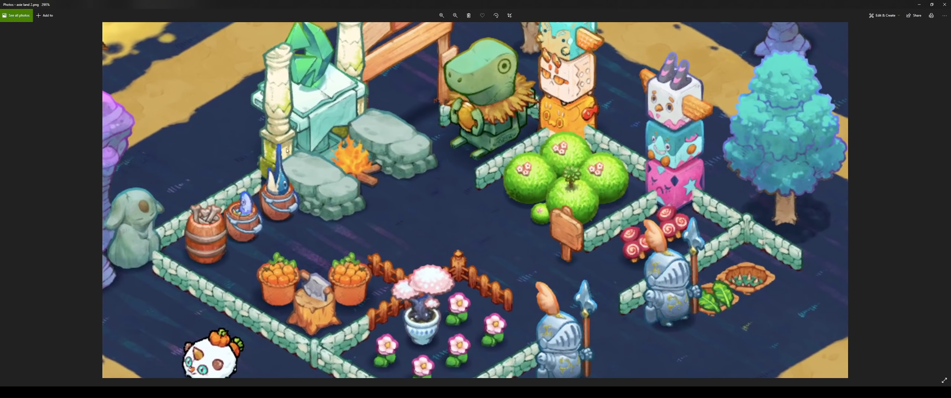
pyautogui.click(455, 15)
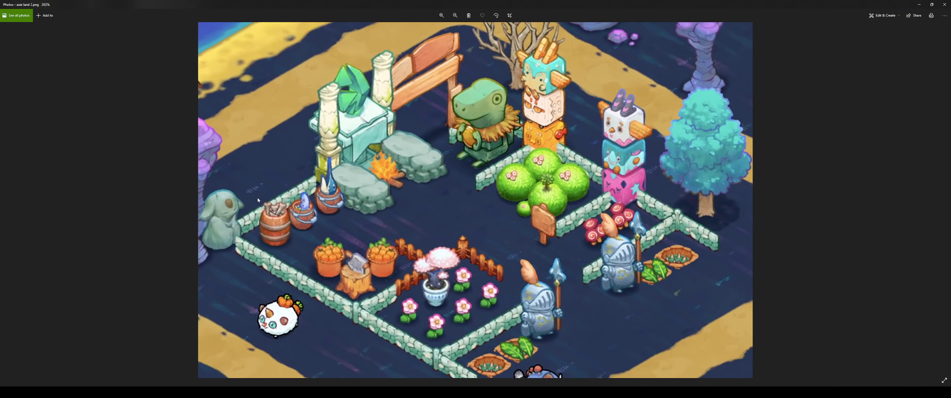
pyautogui.click(454, 14)
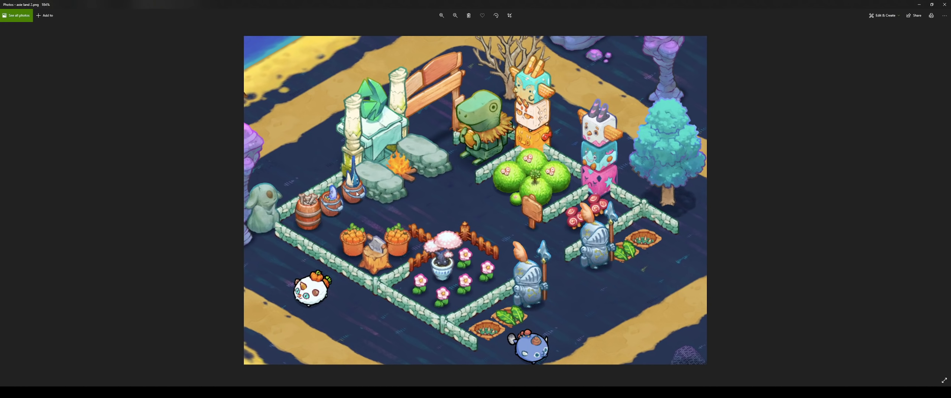
pyautogui.moveTo(363, 191)
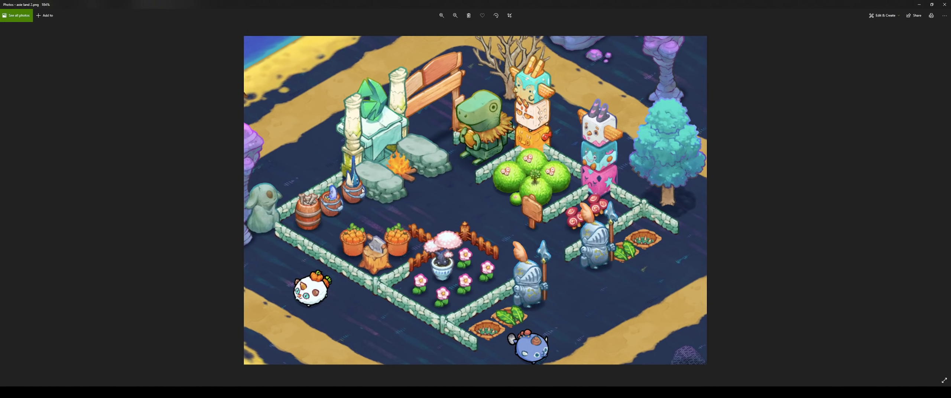
pyautogui.moveTo(474, 234)
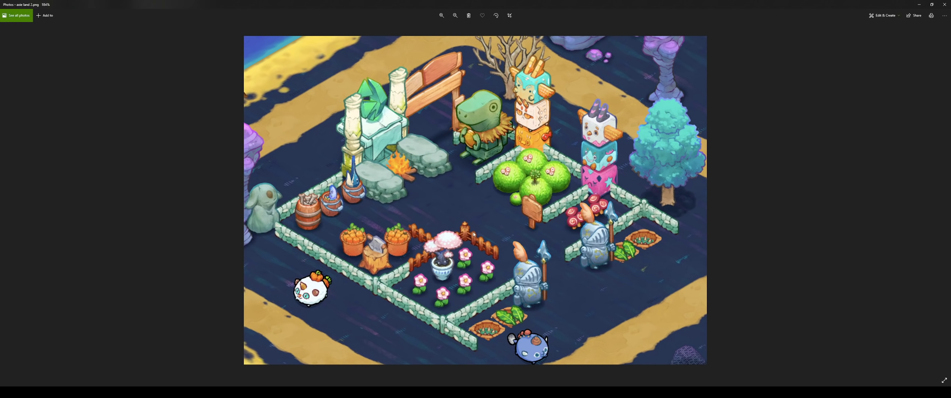
pyautogui.click(441, 15)
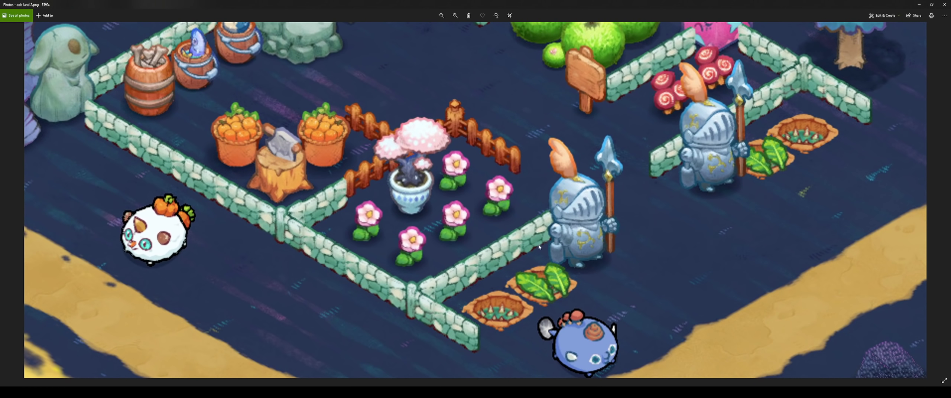
pyautogui.click(441, 15)
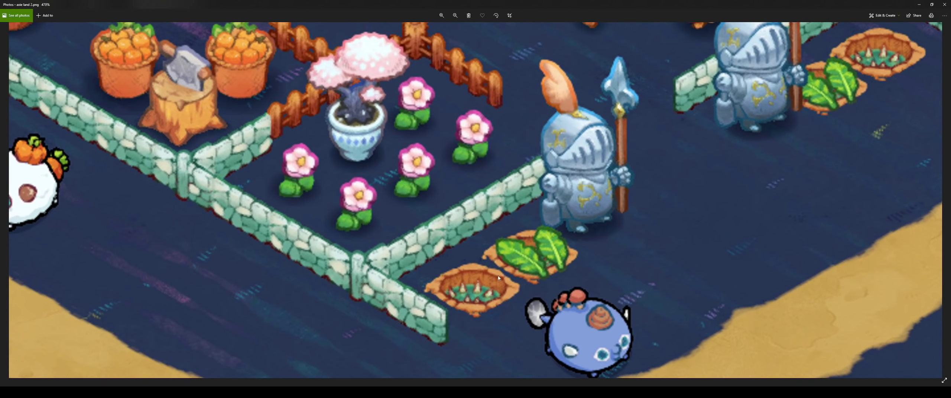
pyautogui.click(455, 15)
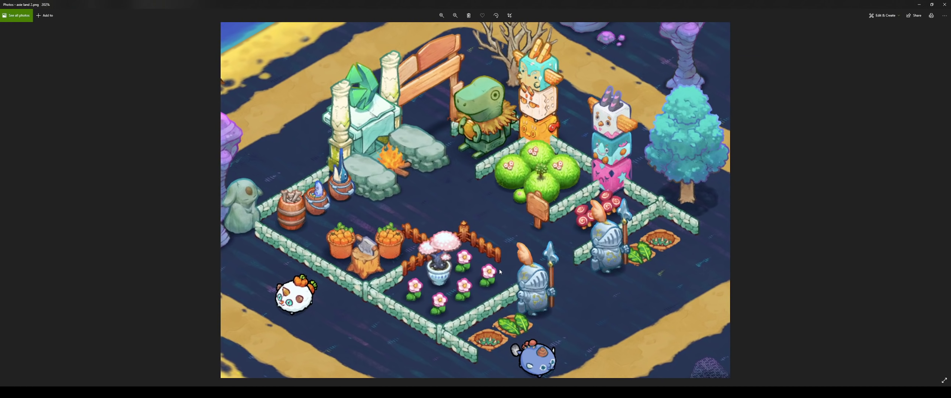
pyautogui.moveTo(499, 271)
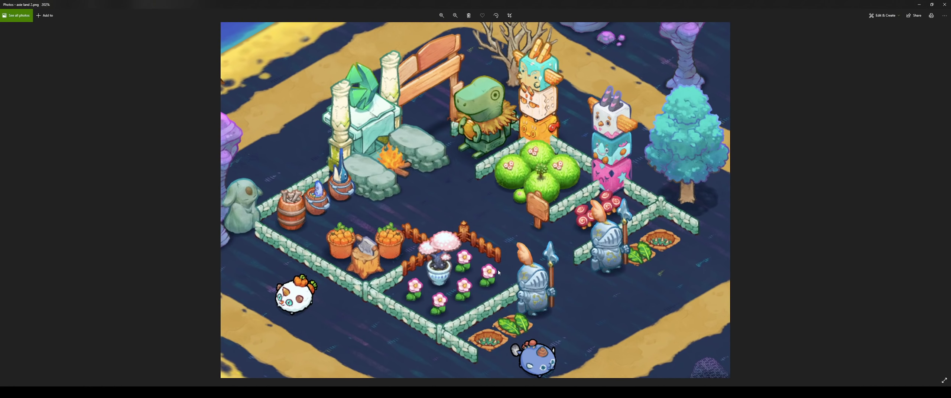
pyautogui.click(454, 16)
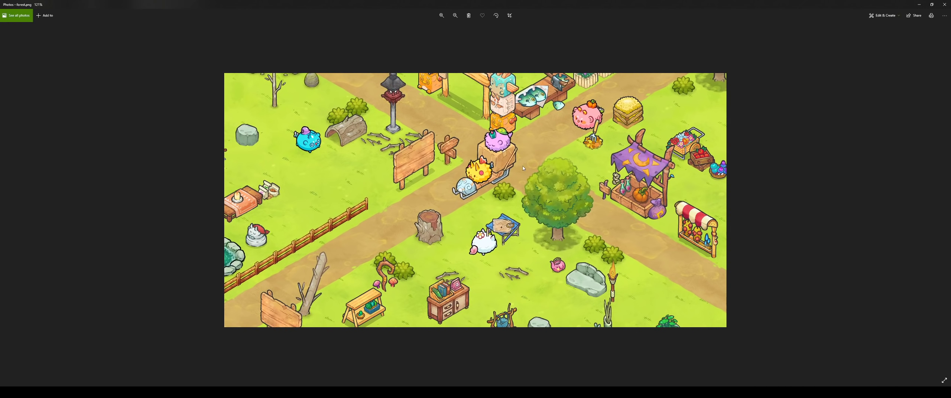
pyautogui.moveTo(522, 167)
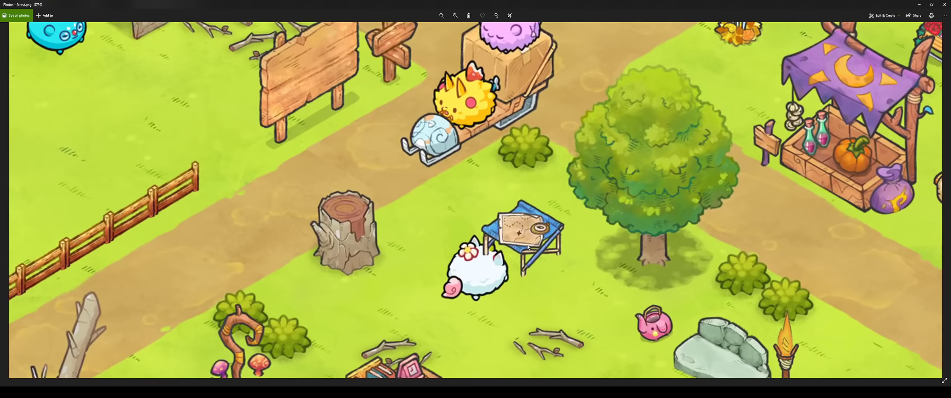
pyautogui.click(441, 16)
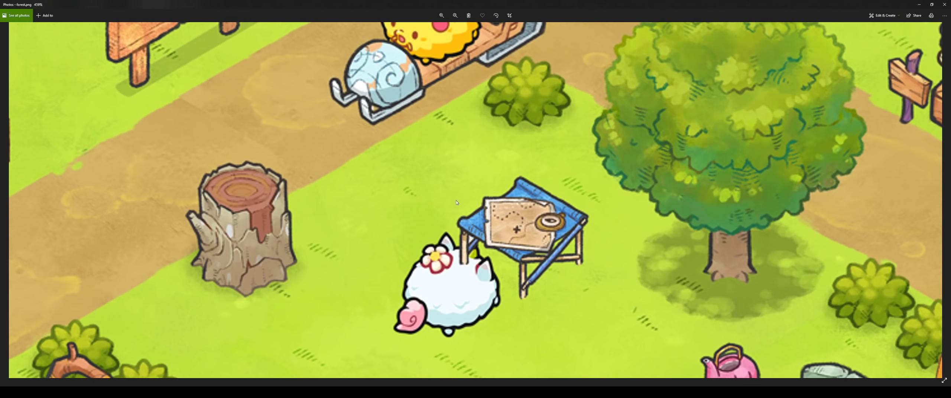
pyautogui.moveTo(564, 216)
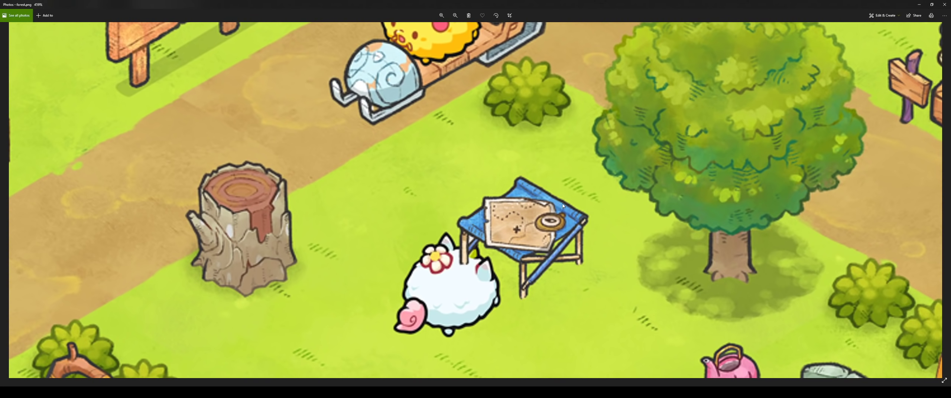
pyautogui.moveTo(494, 258)
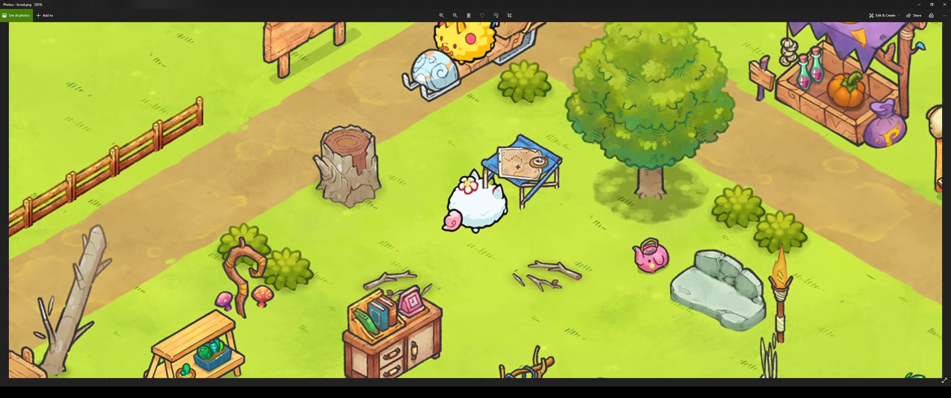
pyautogui.click(454, 15)
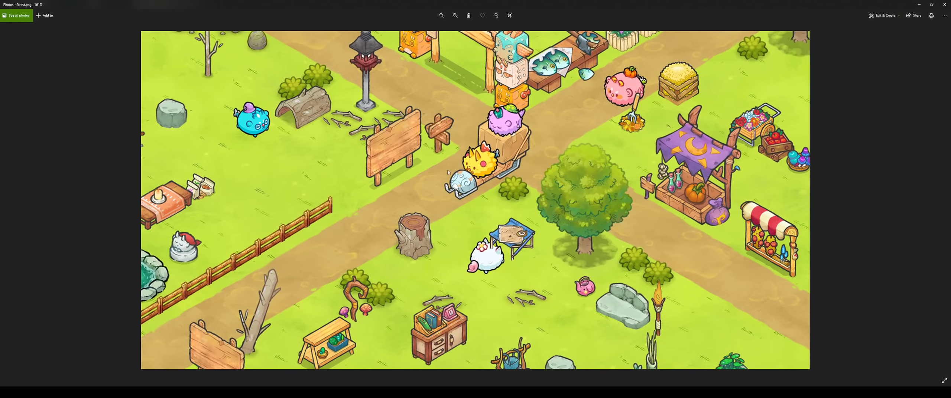
pyautogui.moveTo(585, 142)
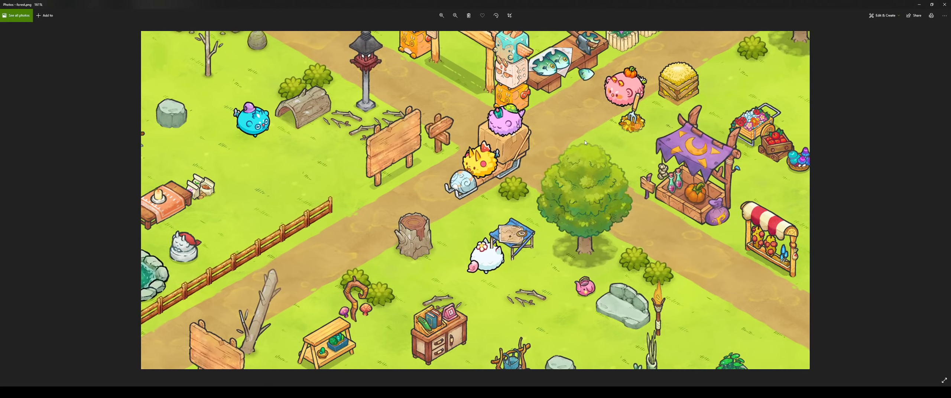
pyautogui.click(441, 15)
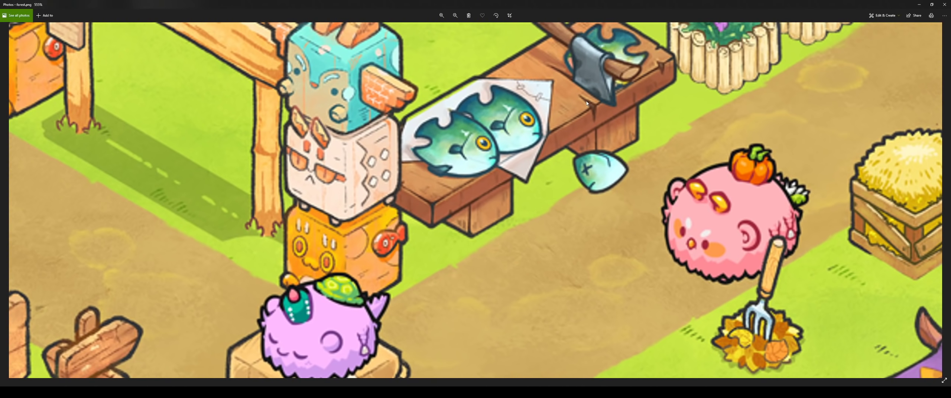
pyautogui.moveTo(582, 107)
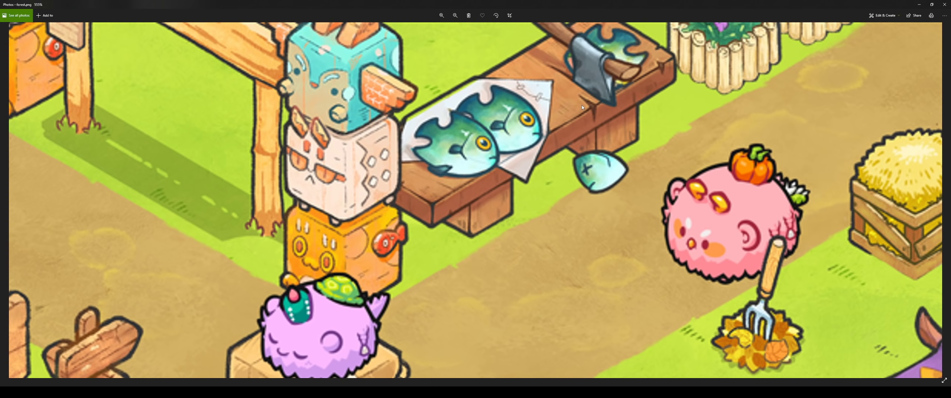
pyautogui.click(454, 14)
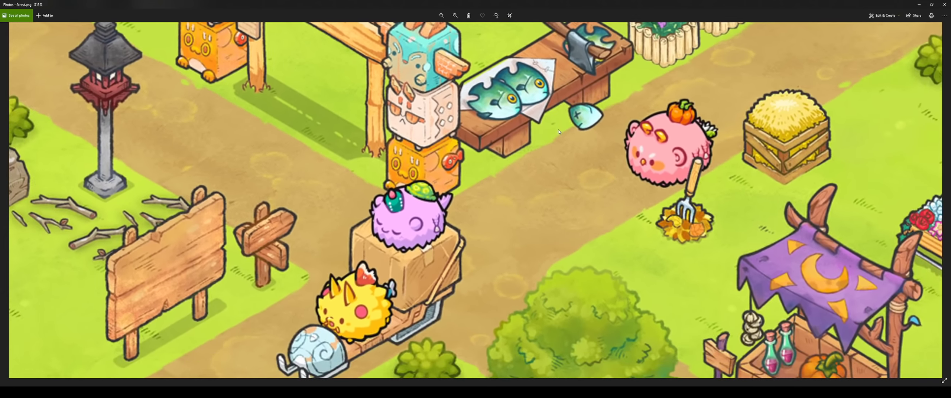
pyautogui.click(455, 16)
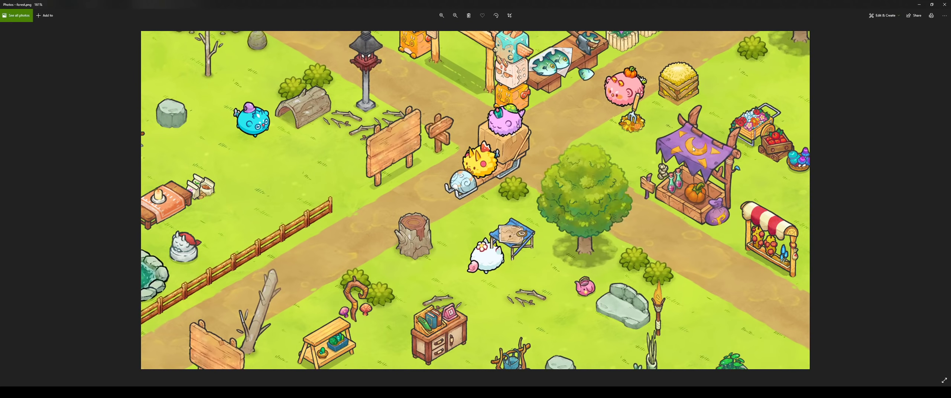
pyautogui.click(441, 15)
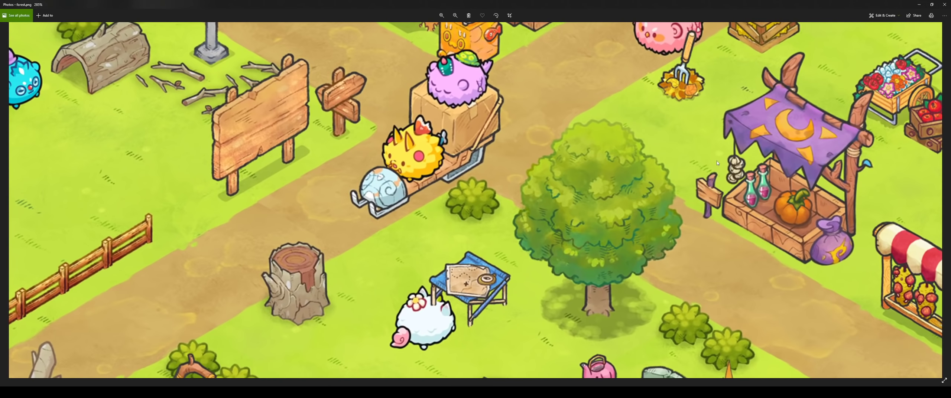
# Inspect the moon-banner potion stall close up, then pull back to about 164% on the village
pyautogui.click(441, 15)
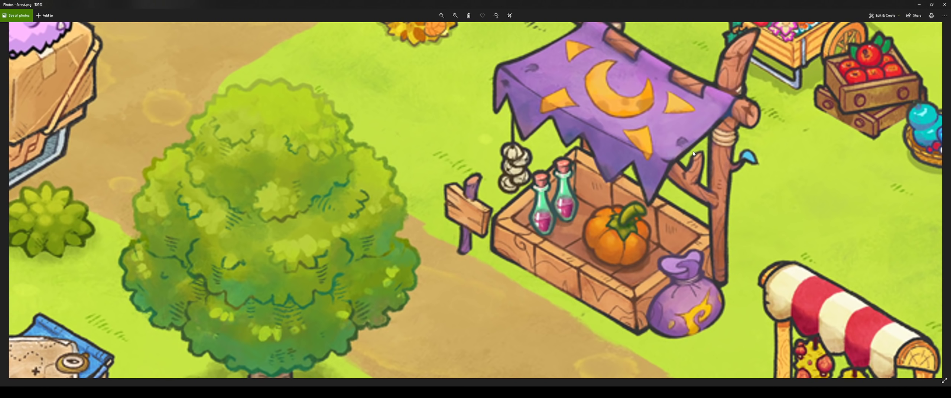
pyautogui.moveTo(684, 154)
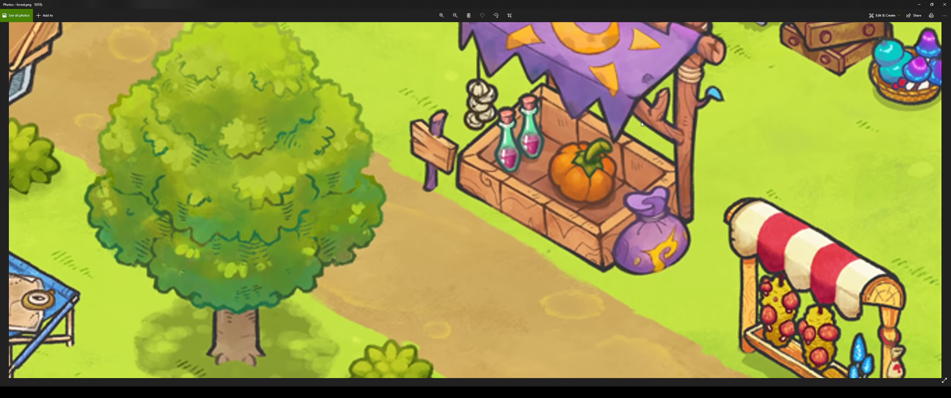
pyautogui.click(455, 14)
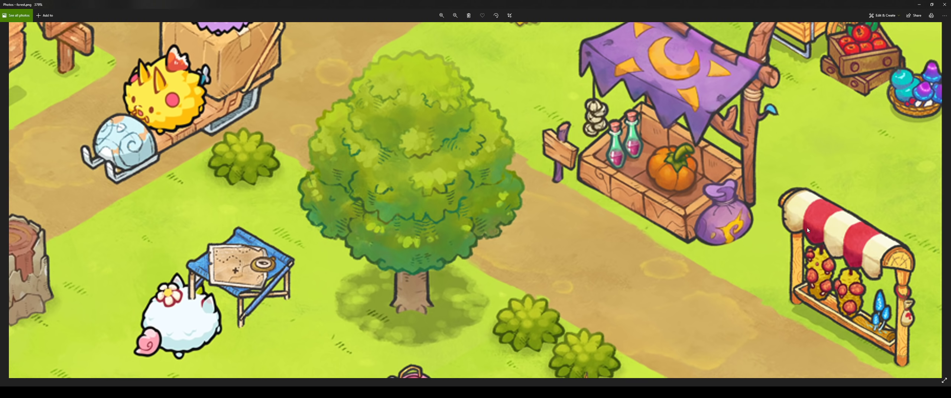
pyautogui.moveTo(815, 209)
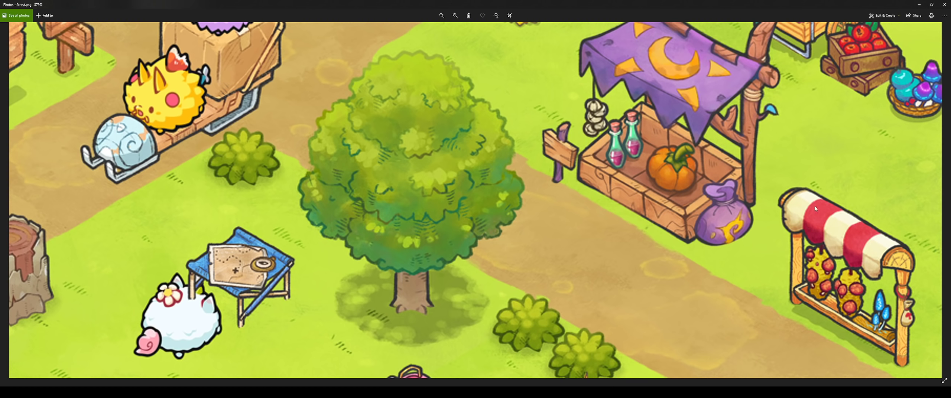
pyautogui.click(455, 15)
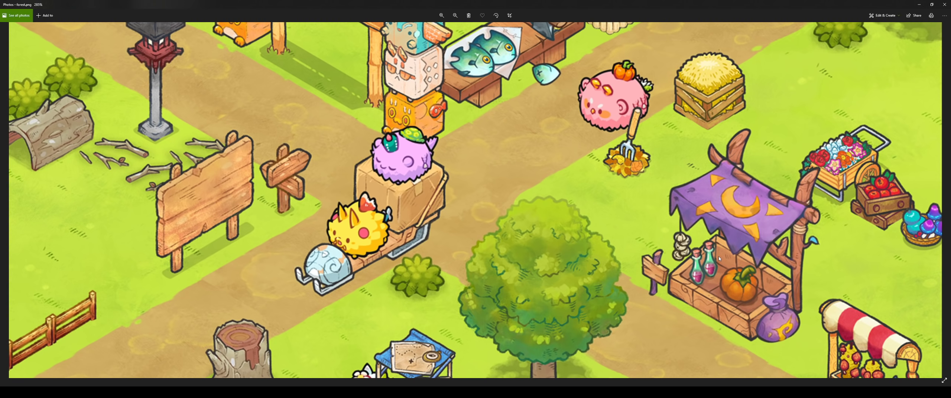
pyautogui.click(455, 15)
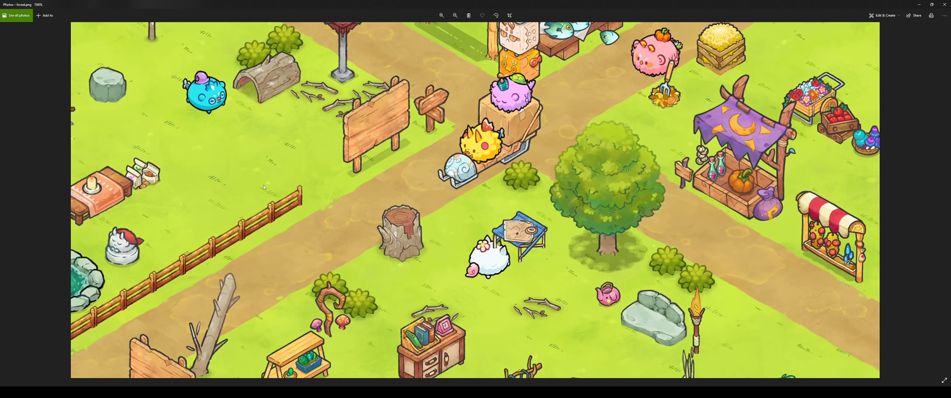
# Zoom to 700% on the food sacks by the candle table, then fit the image to the window
pyautogui.click(441, 15)
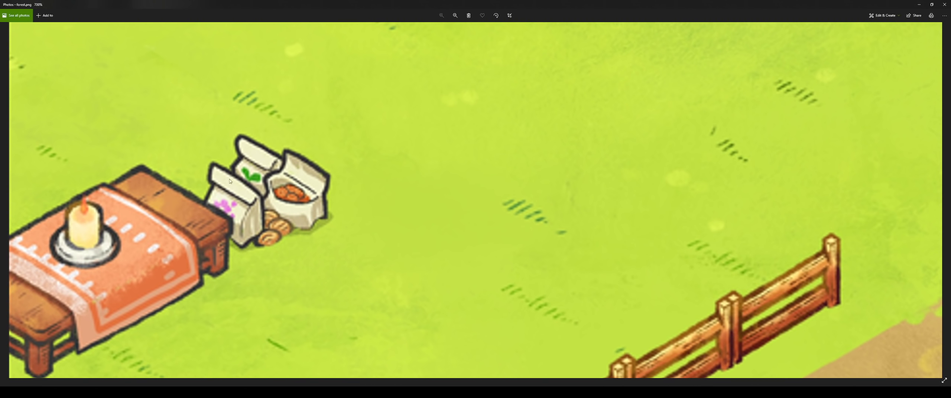
pyautogui.moveTo(250, 168)
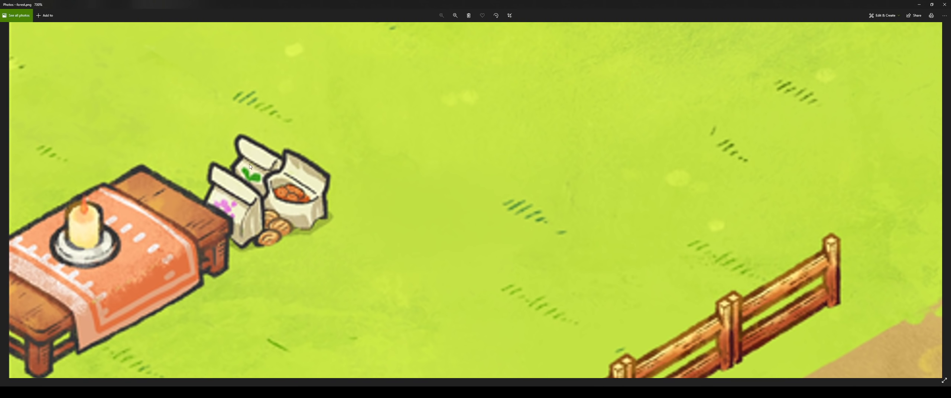
pyautogui.moveTo(231, 213)
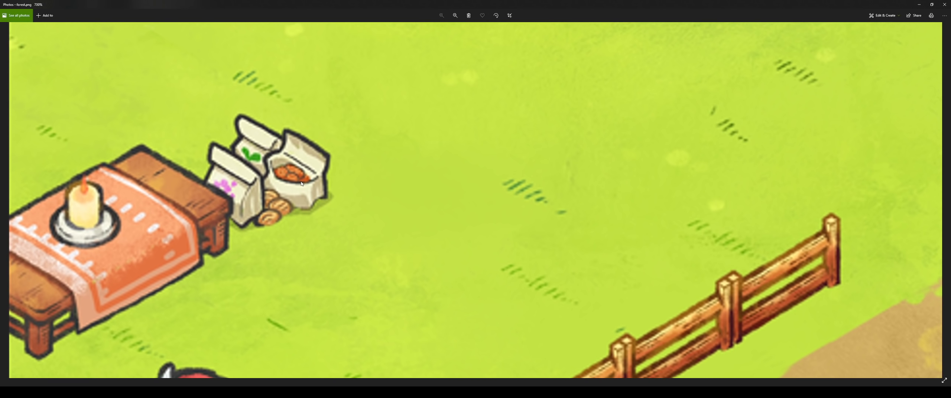
pyautogui.moveTo(297, 207)
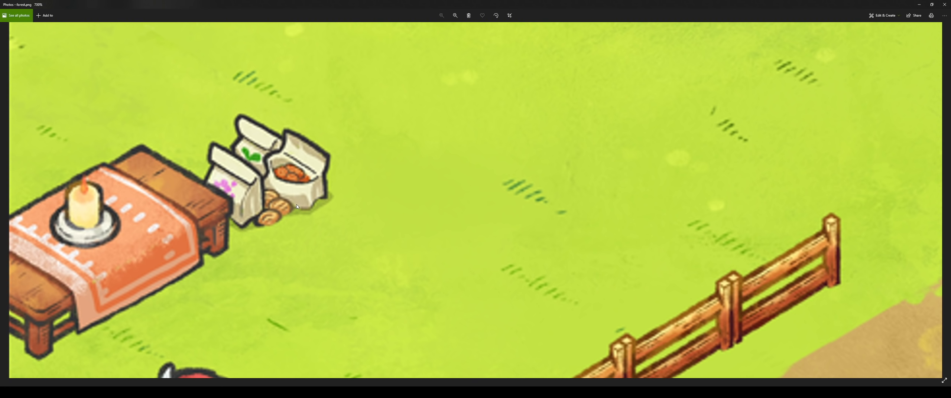
pyautogui.moveTo(291, 194)
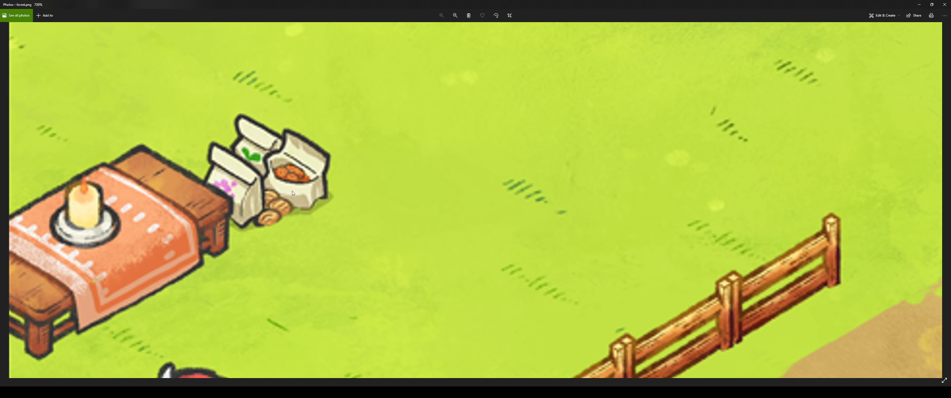
pyautogui.moveTo(246, 97)
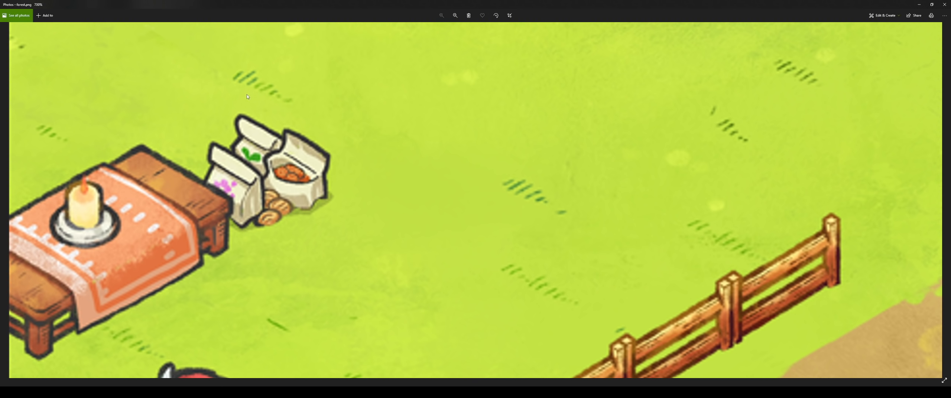
pyautogui.moveTo(209, 177)
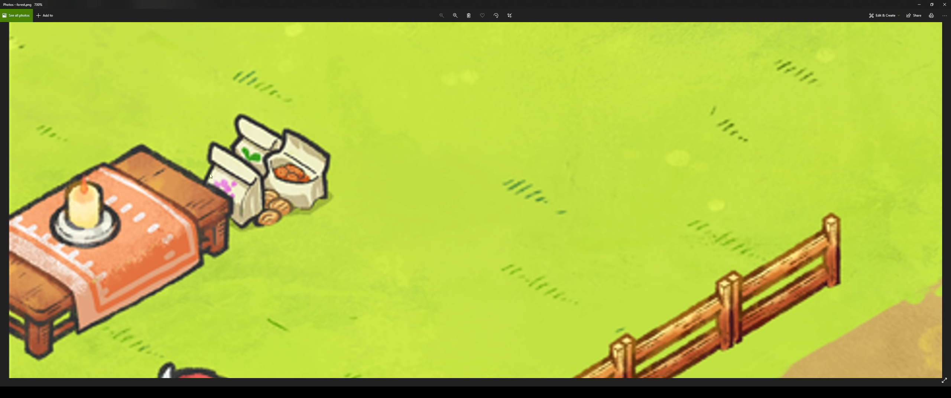
pyautogui.moveTo(351, 176)
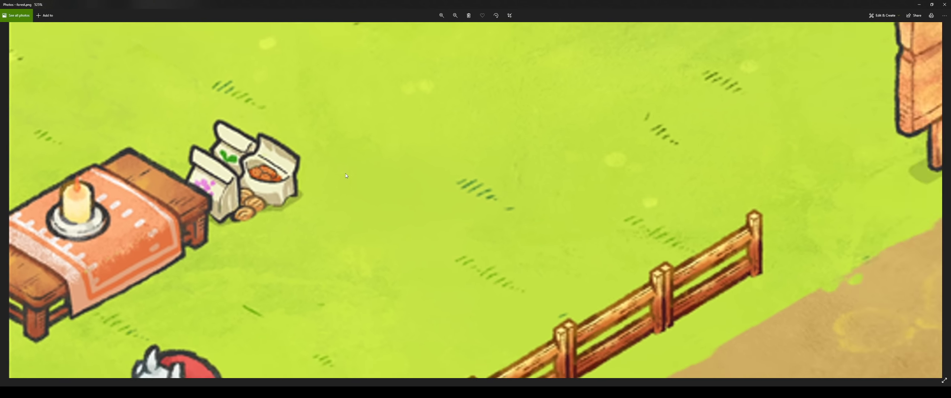
pyautogui.click(454, 16)
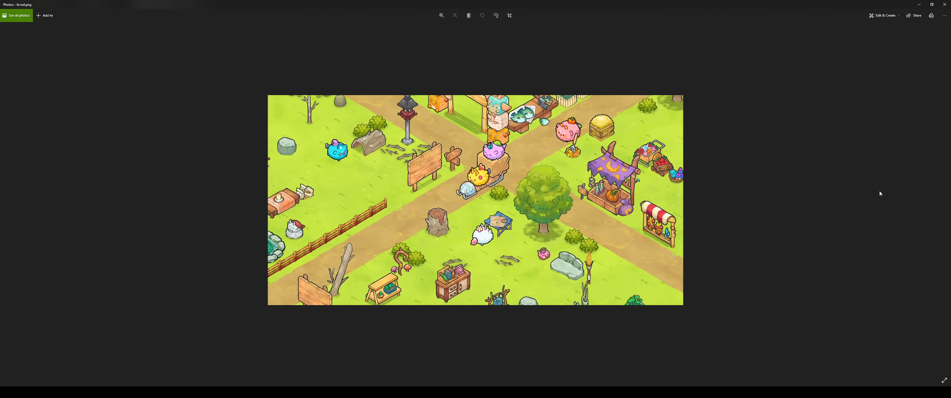
# Advance to the Axie Infinity promo collage and zoom in on its card battle screenshot
pyautogui.click(442, 15)
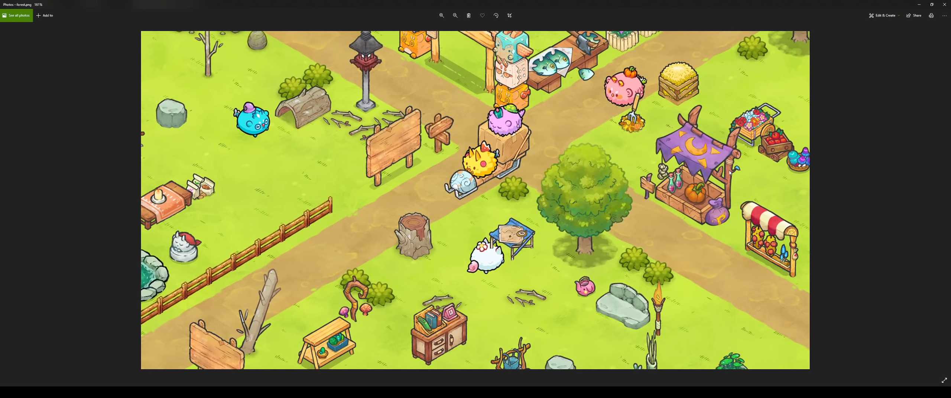
pyautogui.click(454, 15)
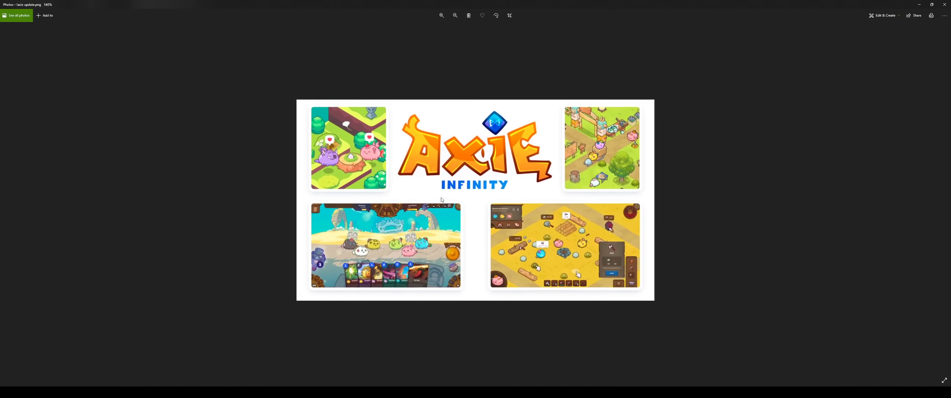
pyautogui.click(441, 15)
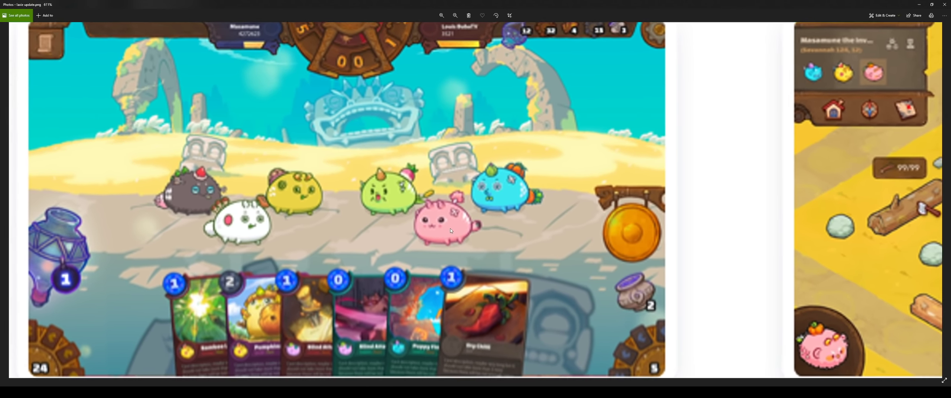
pyautogui.click(441, 15)
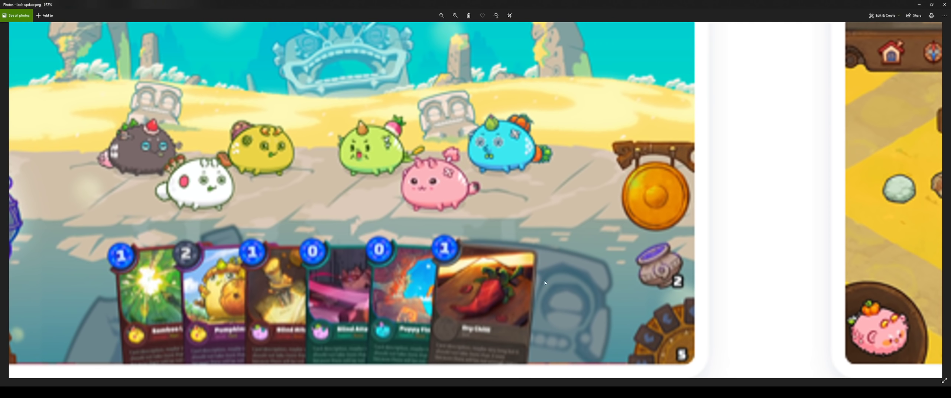
pyautogui.moveTo(530, 162)
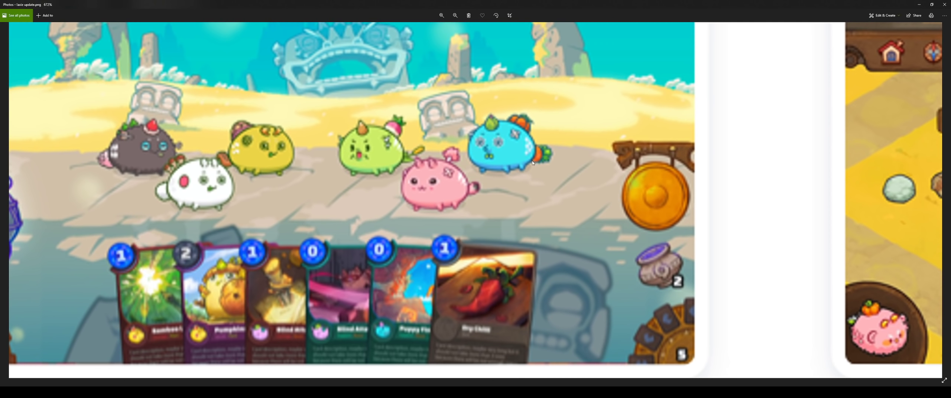
pyautogui.moveTo(266, 191)
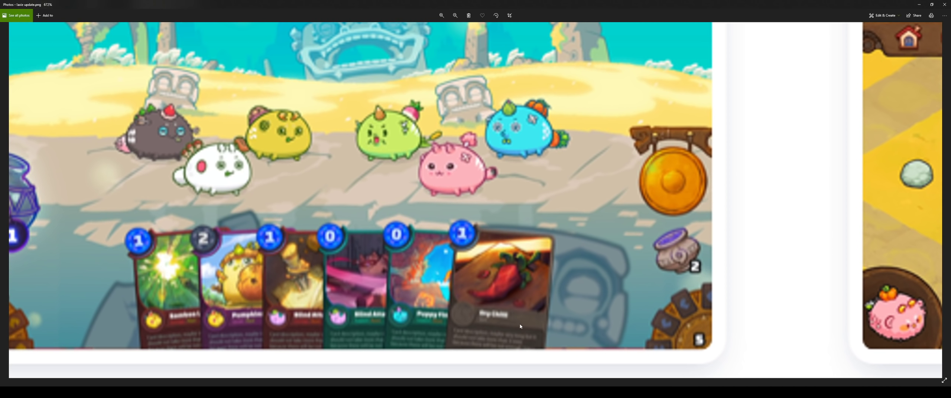
# Zoom back out past the crafting screenshot until the collage's main screenshots all show
pyautogui.click(454, 15)
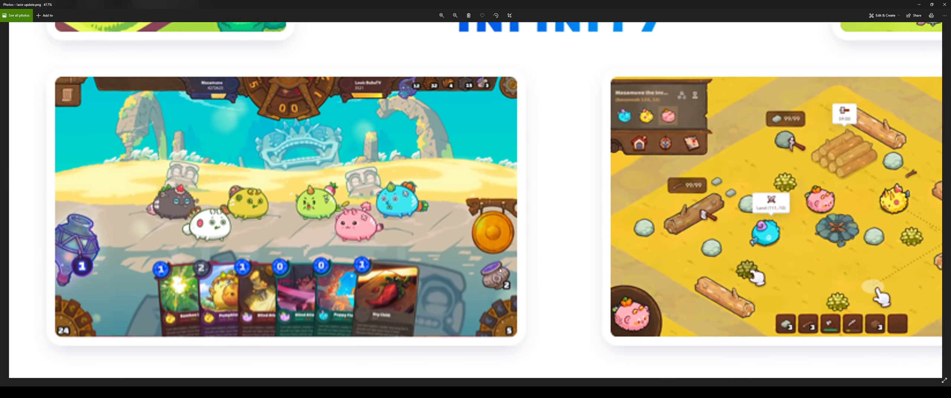
pyautogui.click(455, 16)
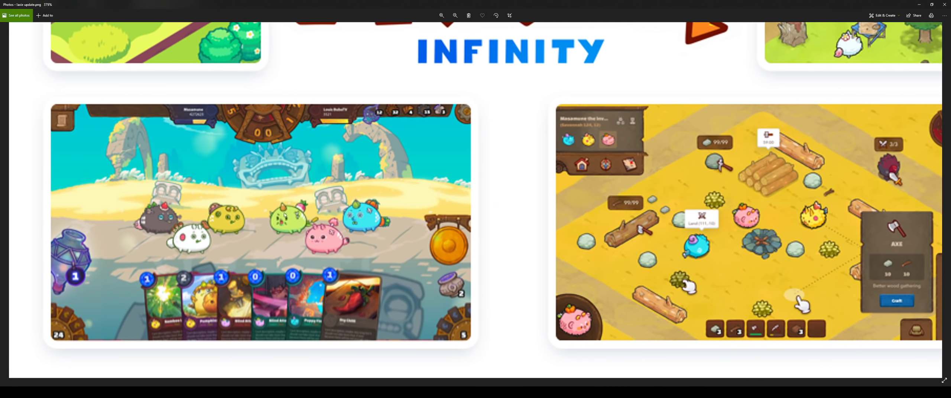
pyautogui.click(455, 15)
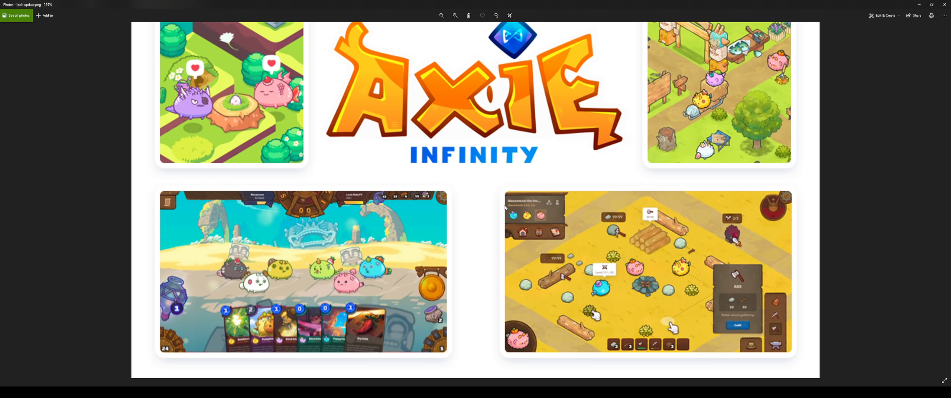
pyautogui.moveTo(627, 246)
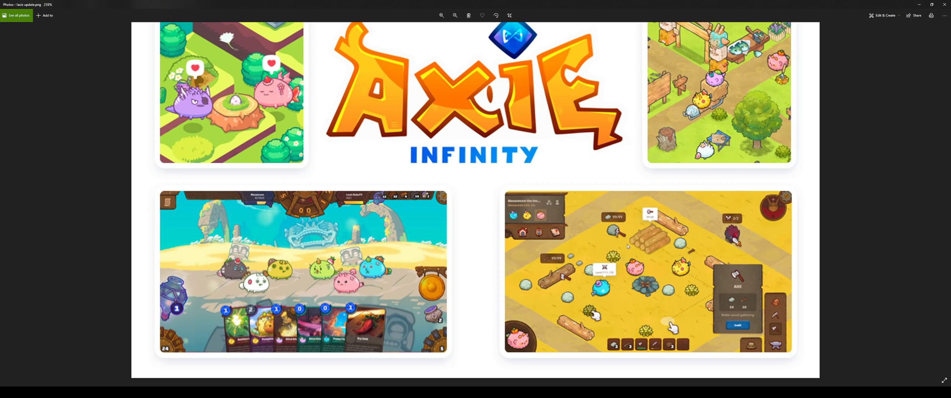
pyautogui.click(441, 15)
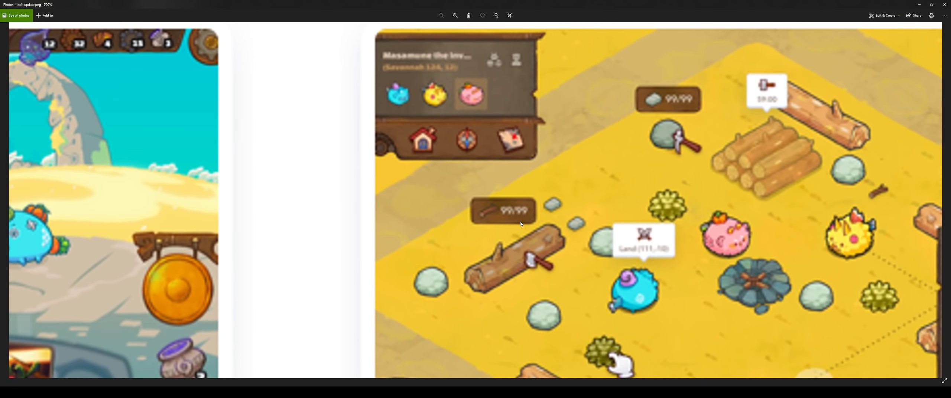
pyautogui.moveTo(523, 223)
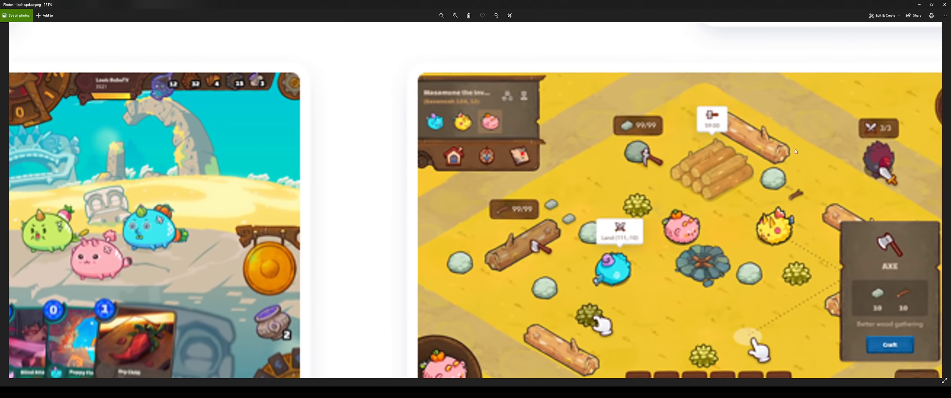
pyautogui.click(455, 15)
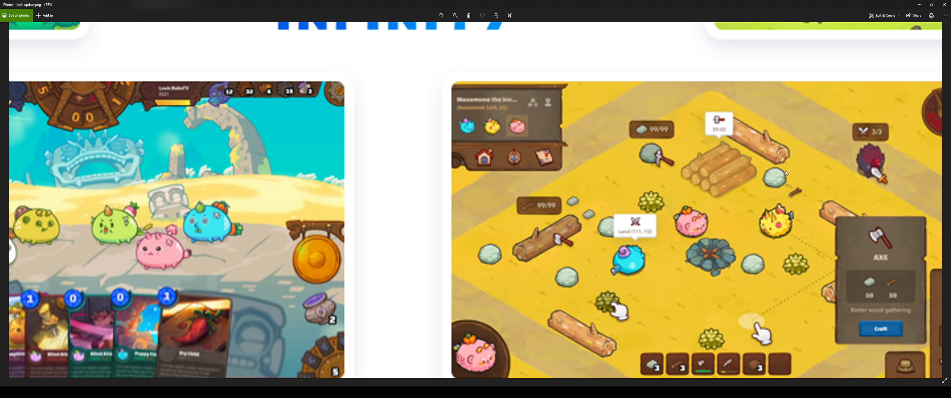
pyautogui.click(454, 15)
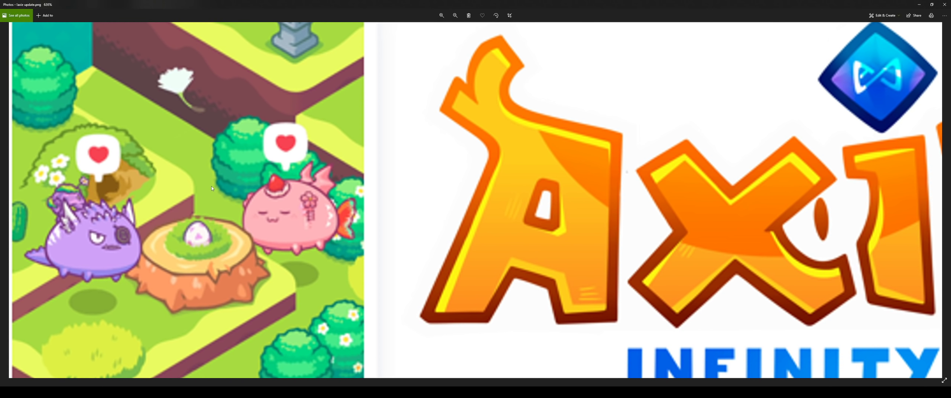
pyautogui.click(454, 15)
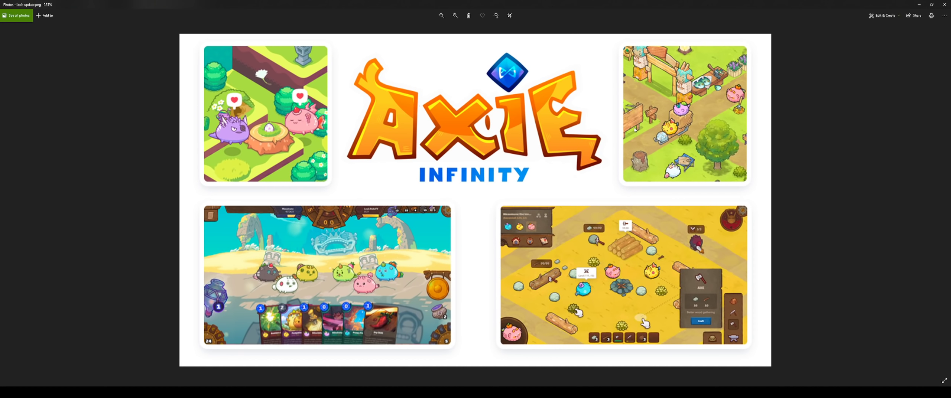
pyautogui.moveTo(599, 153)
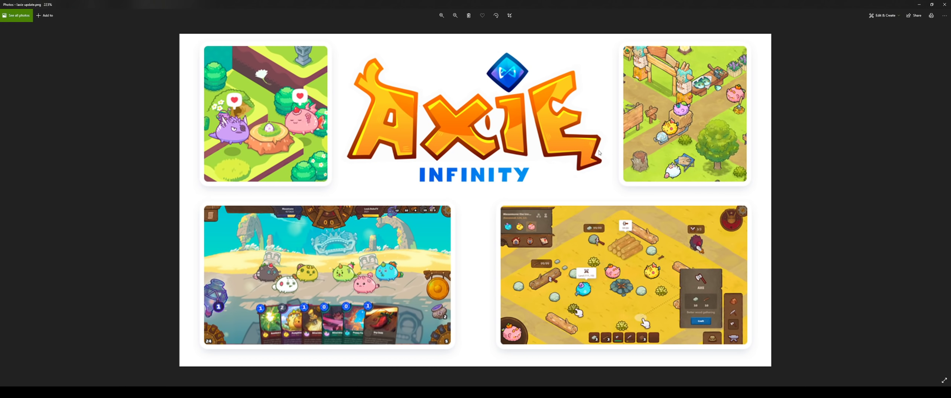